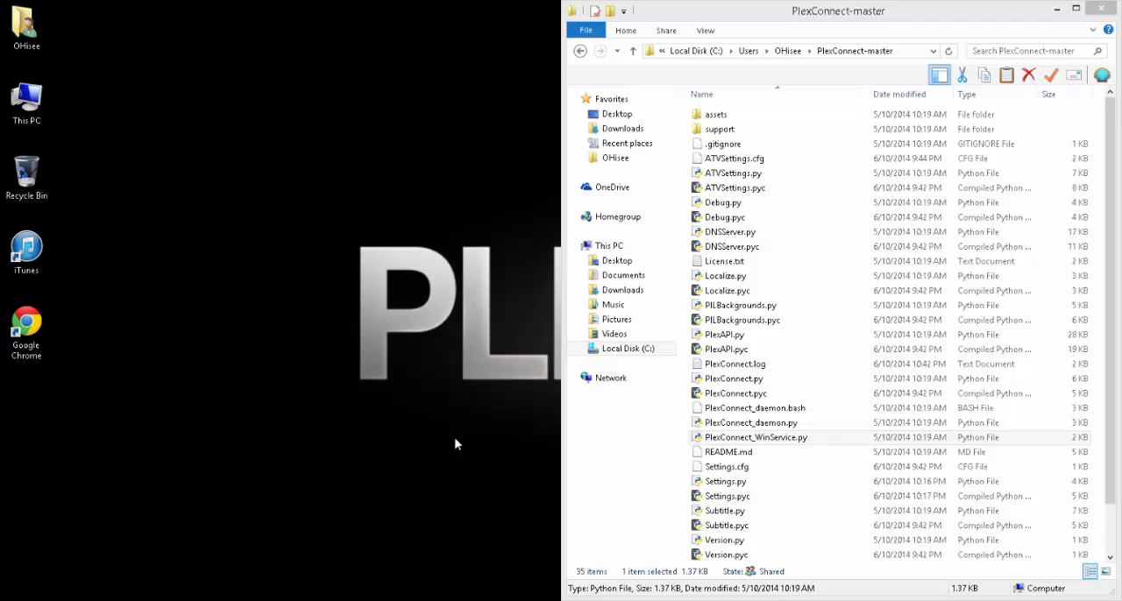
- Run PlexConnect.py from the PlexConnect-master folder and move its console window aside
{"action": "left_click", "coordinate": [855, 49]}
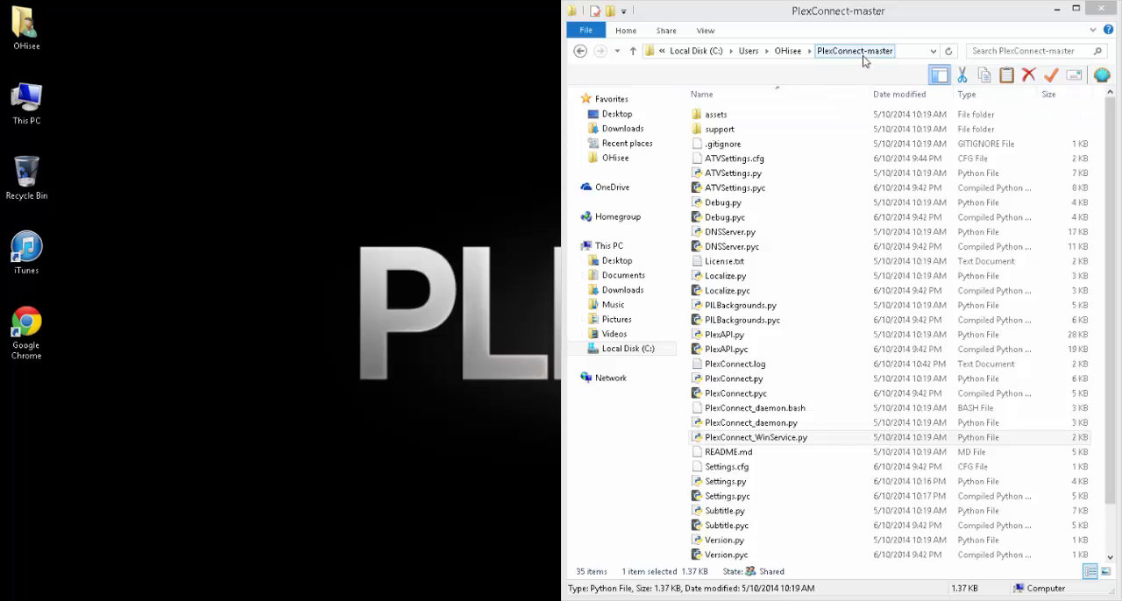
{"action": "left_click", "coordinate": [733, 379]}
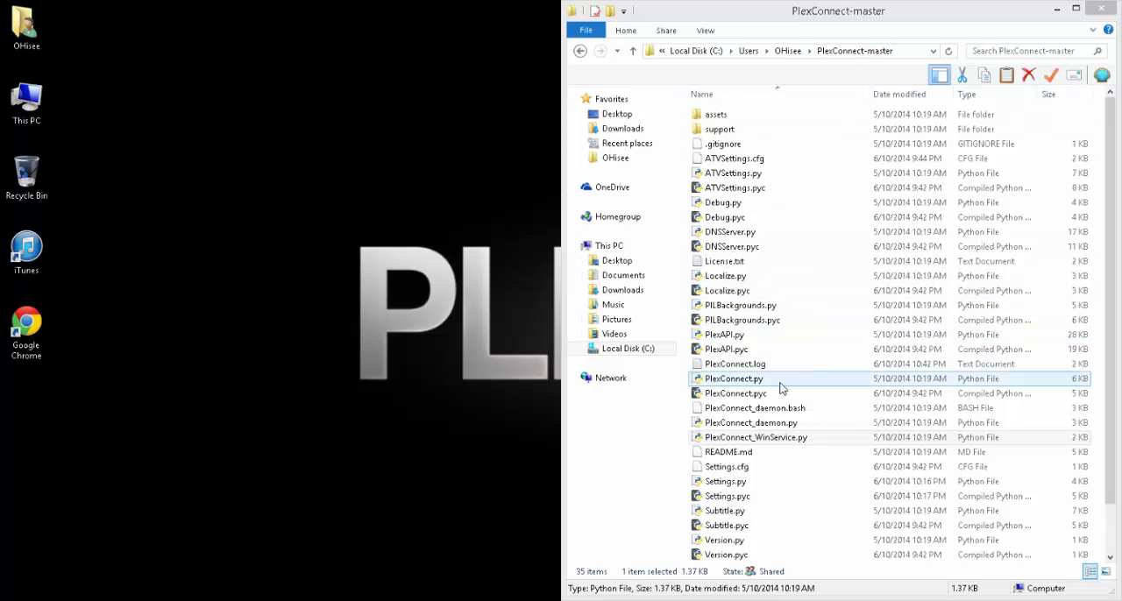
{"action": "left_click", "coordinate": [755, 437]}
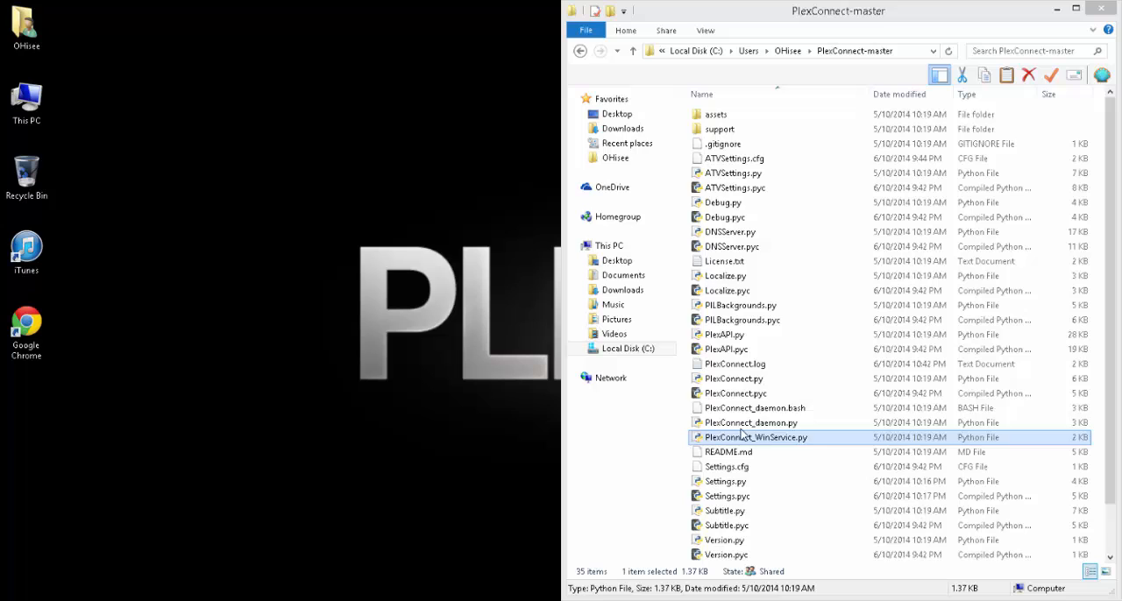
{"action": "double_click", "coordinate": [733, 378]}
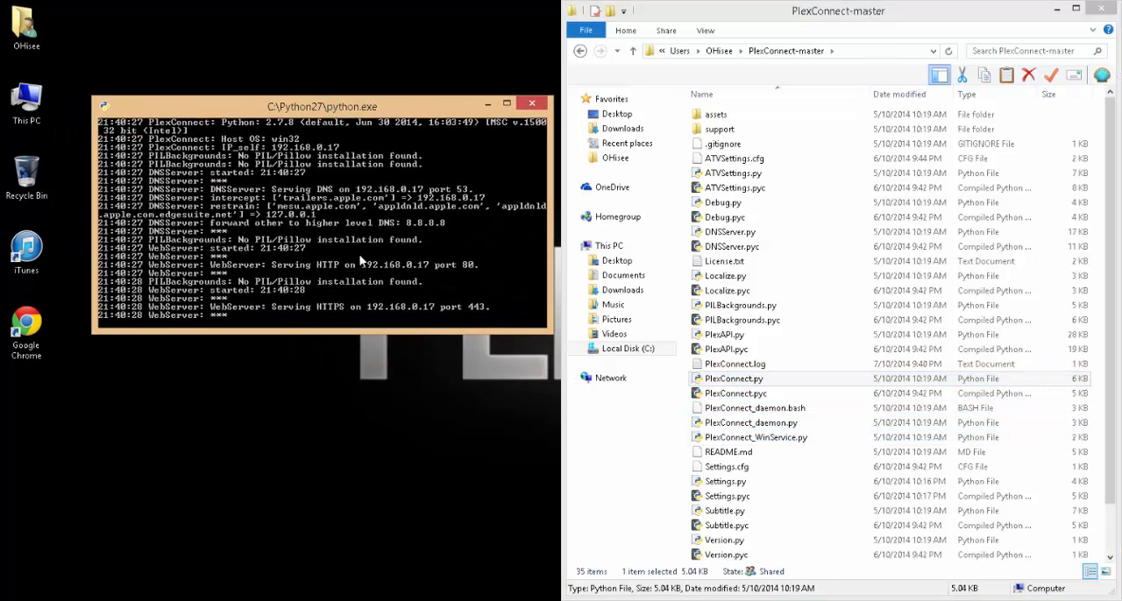
{"action": "mouse_move", "coordinate": [254, 238]}
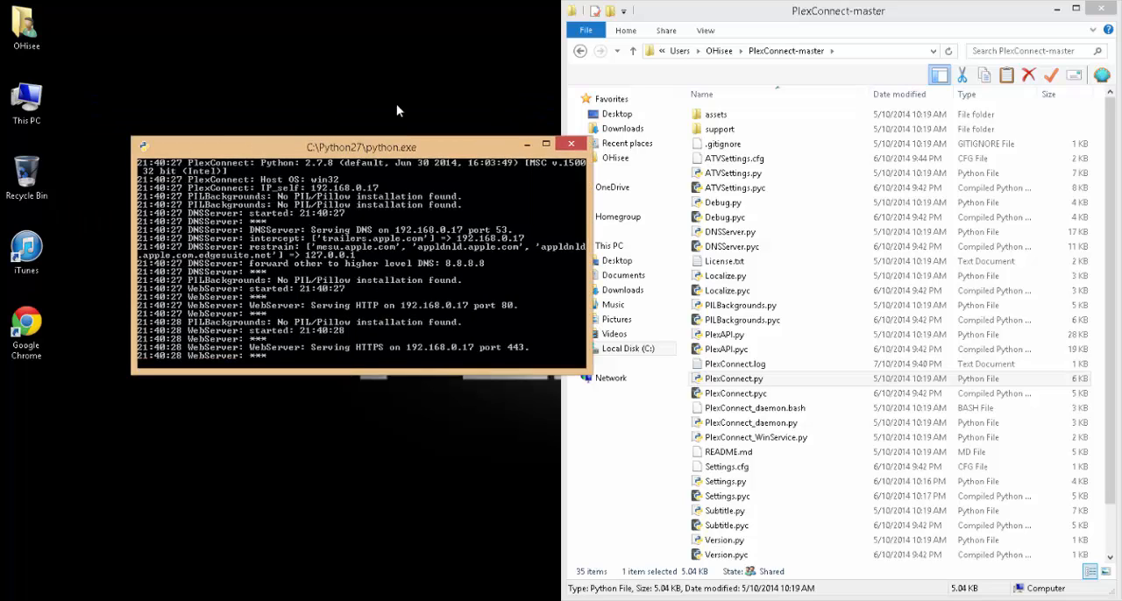
{"action": "left_click_drag", "start_coordinate": [359, 147], "coordinate": [298, 123]}
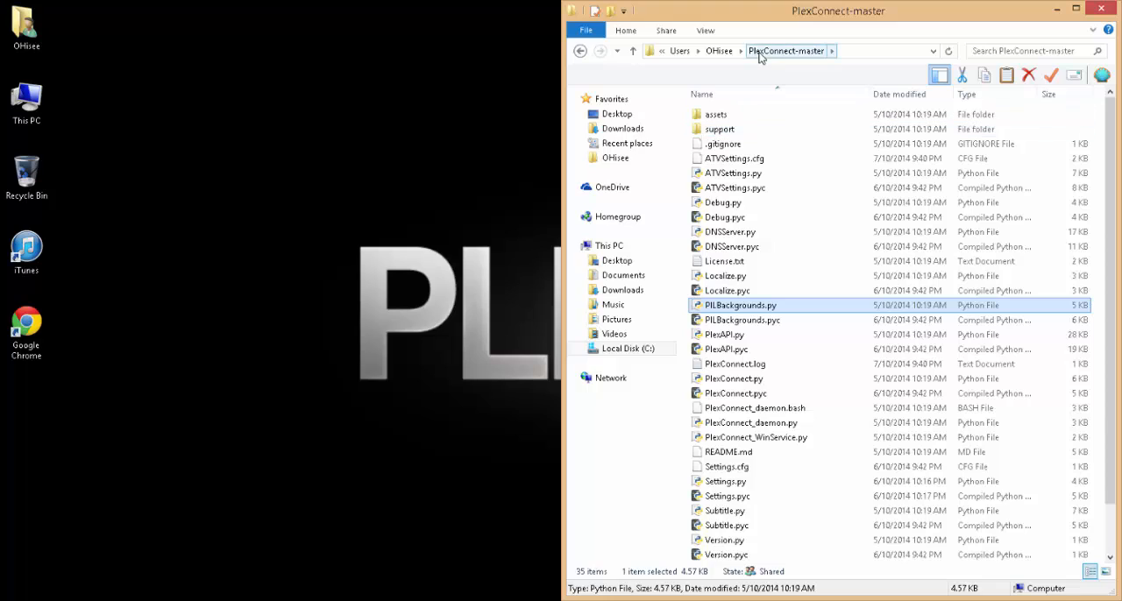
{"action": "mouse_move", "coordinate": [796, 59]}
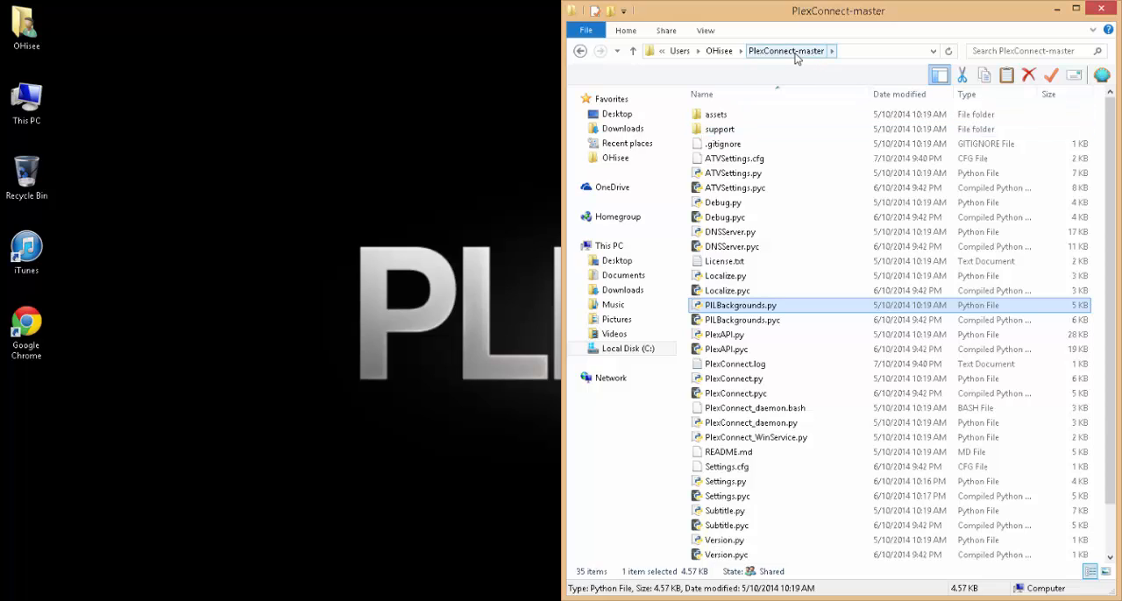
{"action": "mouse_move", "coordinate": [719, 130]}
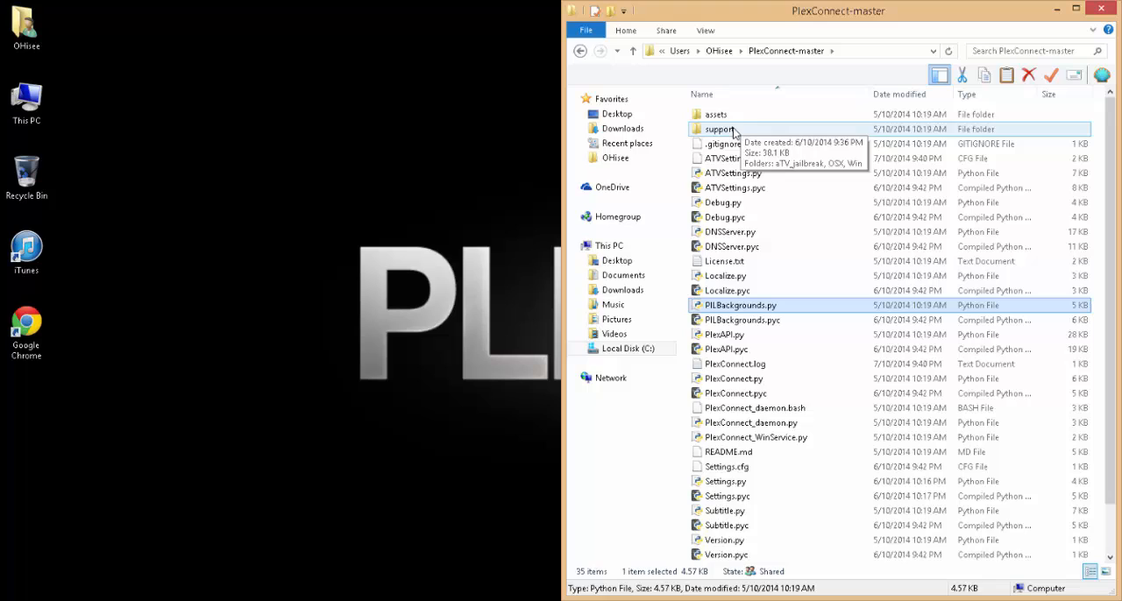
- Go into support\Win and review install.bat in Notepad, then close it
{"action": "double_click", "coordinate": [719, 130]}
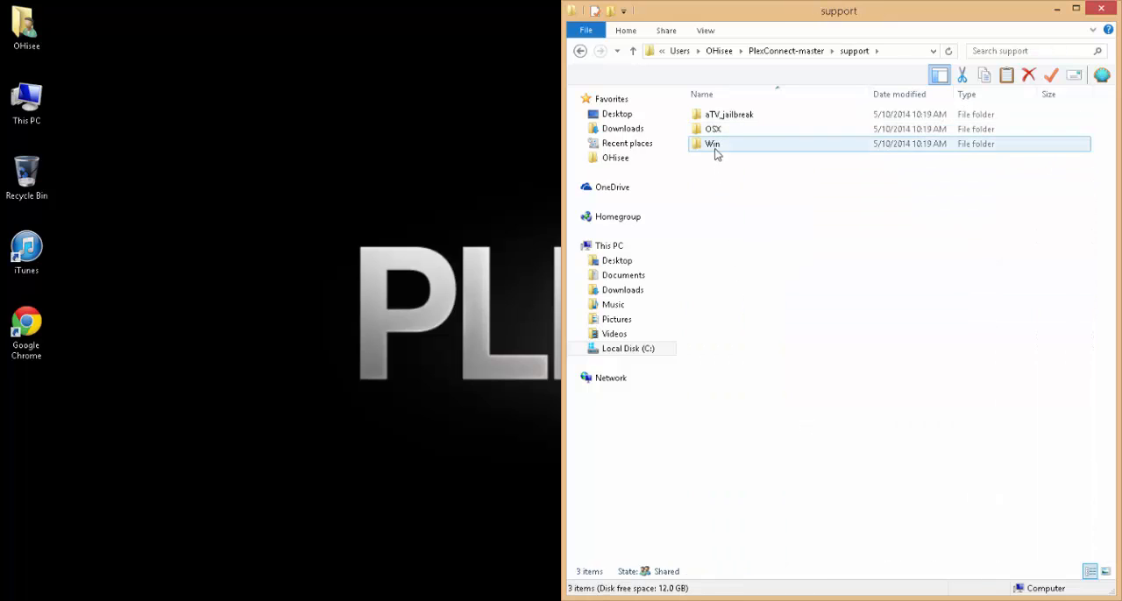
{"action": "double_click", "coordinate": [712, 144]}
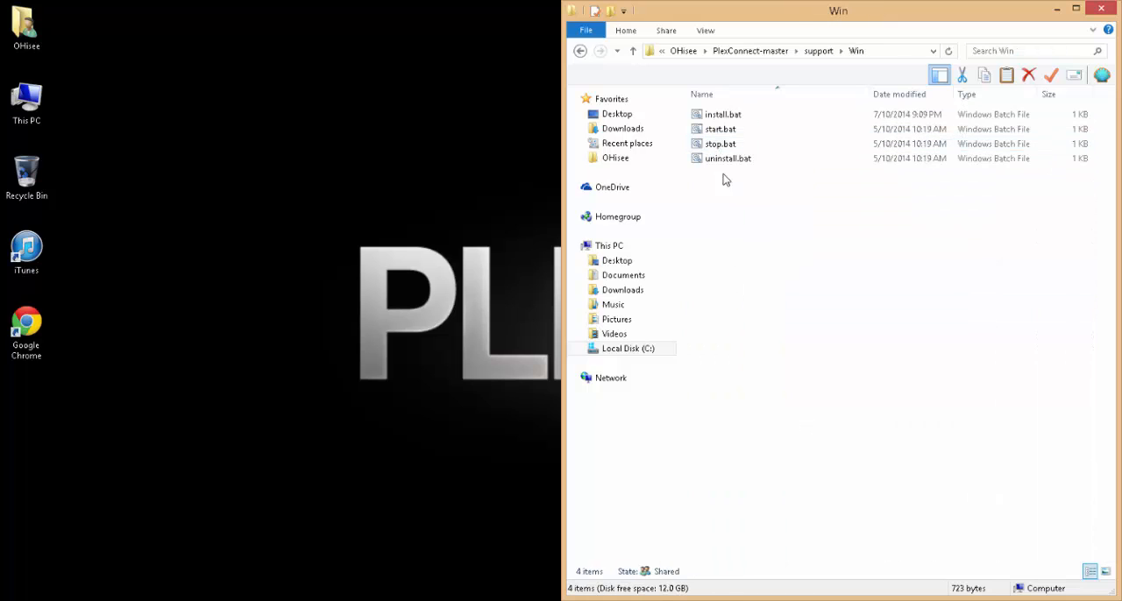
{"action": "left_click", "coordinate": [722, 114]}
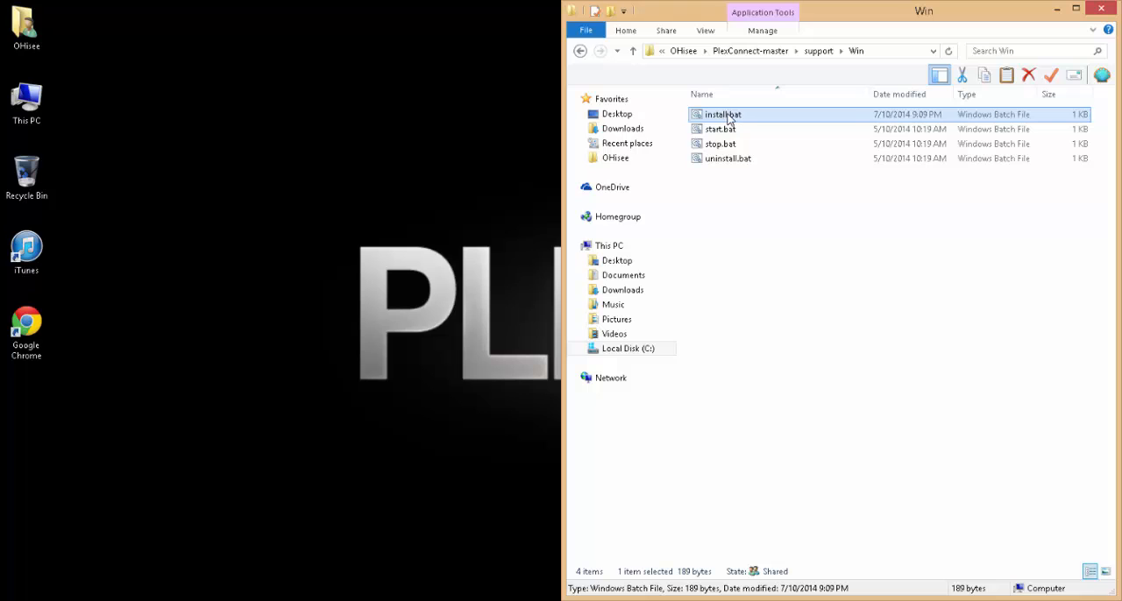
{"action": "right_click", "coordinate": [723, 114]}
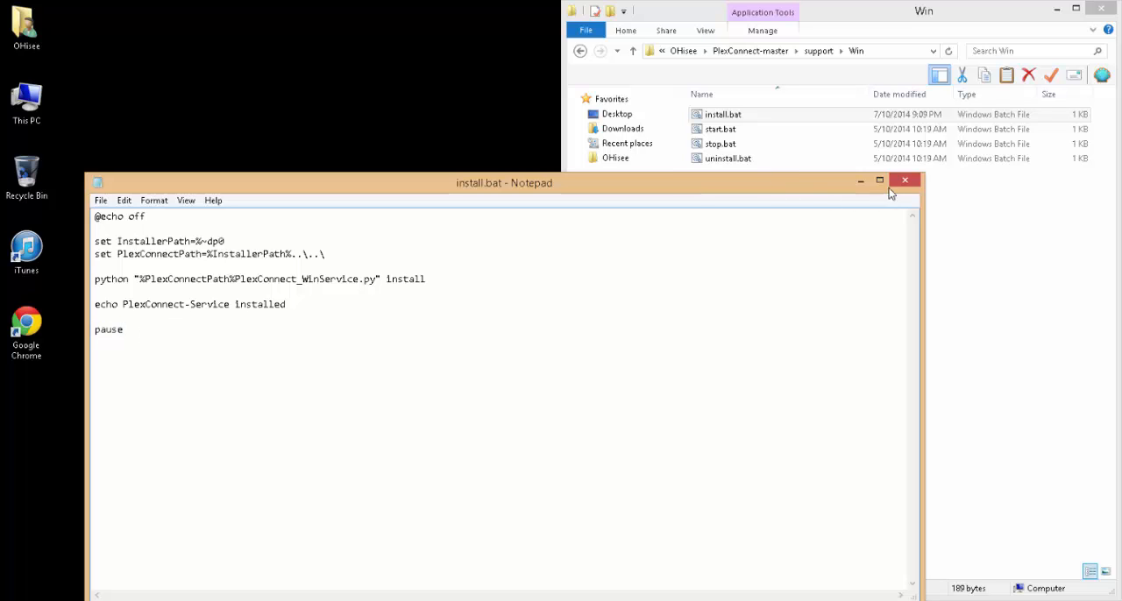
{"action": "left_click", "coordinate": [905, 181]}
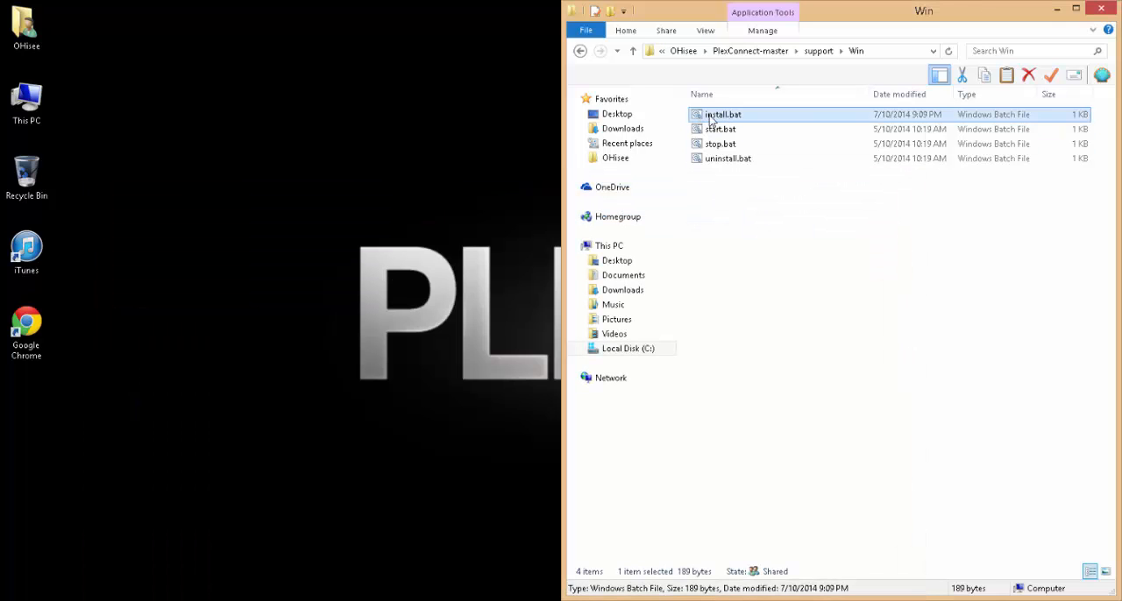
- Run install.bat, which reports 'No module named win32serviceutil' before 'PlexConnect-Service installed'
{"action": "double_click", "coordinate": [723, 114]}
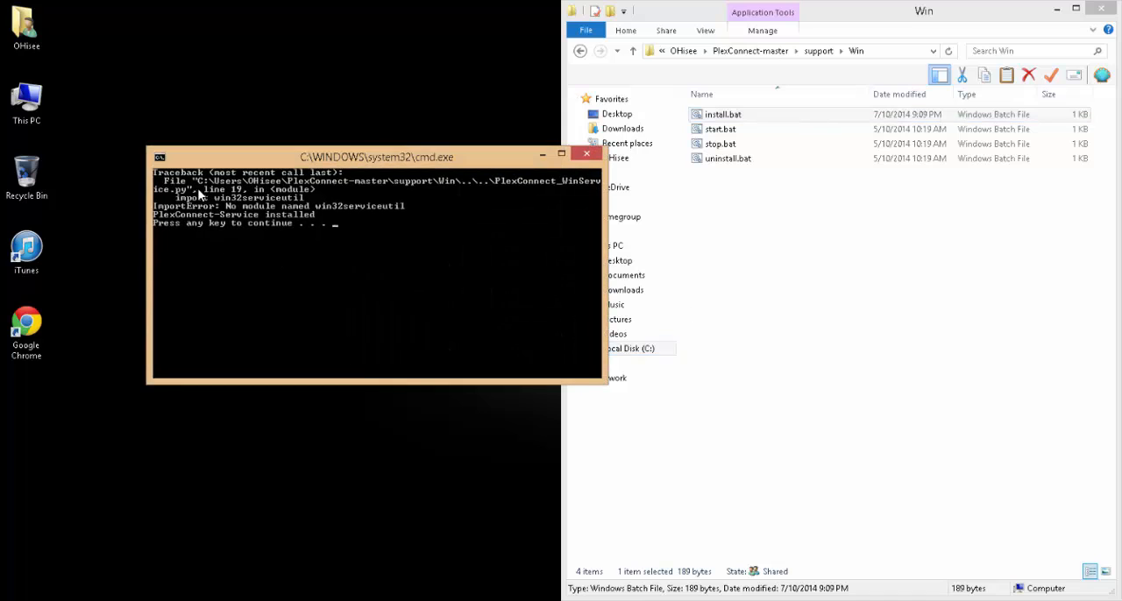
{"action": "mouse_move", "coordinate": [179, 200]}
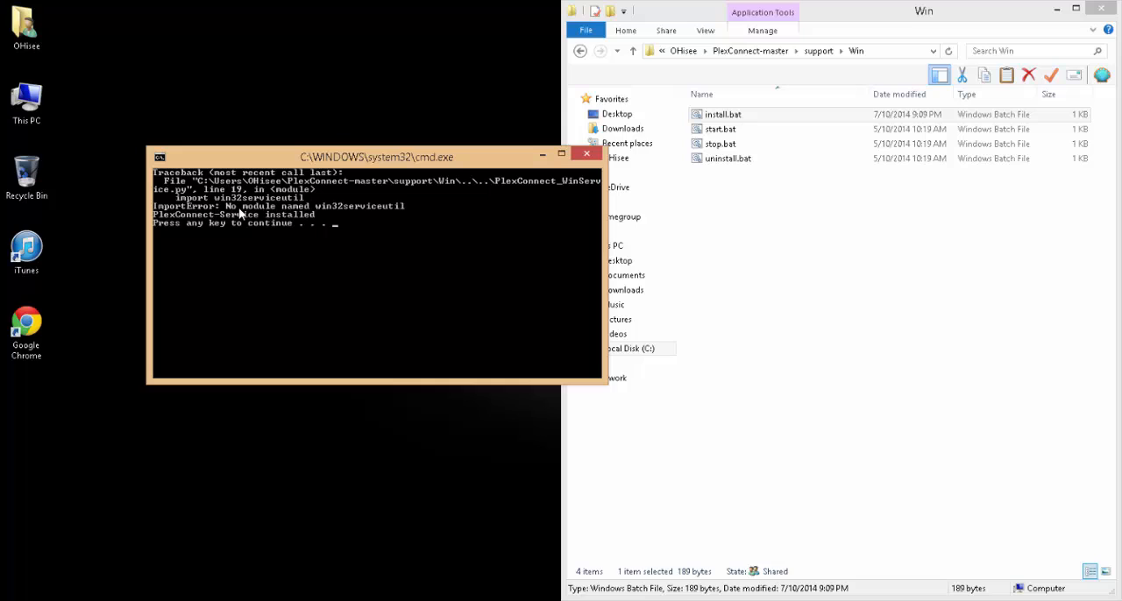
{"action": "mouse_move", "coordinate": [351, 214]}
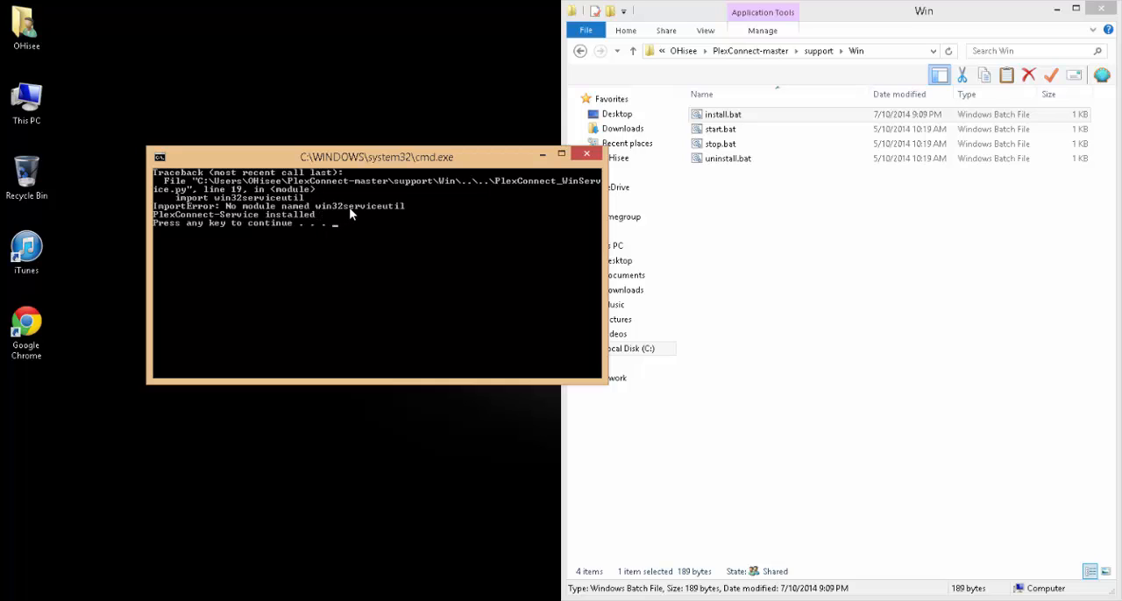
{"action": "mouse_move", "coordinate": [392, 268]}
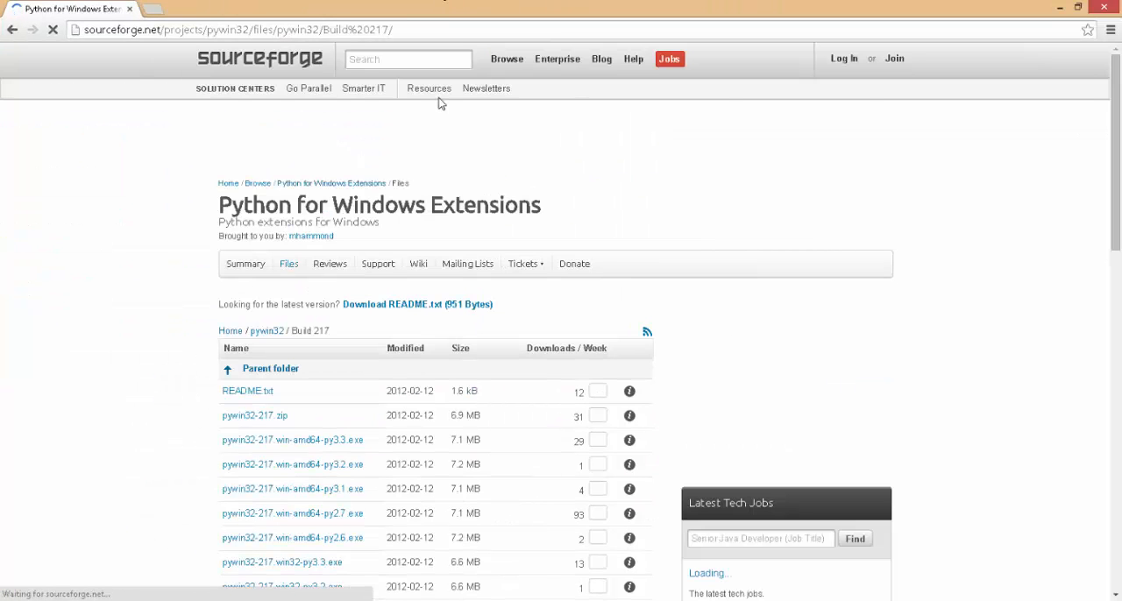
- Download pywin32-217.win32-py2.7.exe from the SourceForge Build 217 page
{"action": "scroll", "scroll_direction": "down", "scroll_amount": 3}
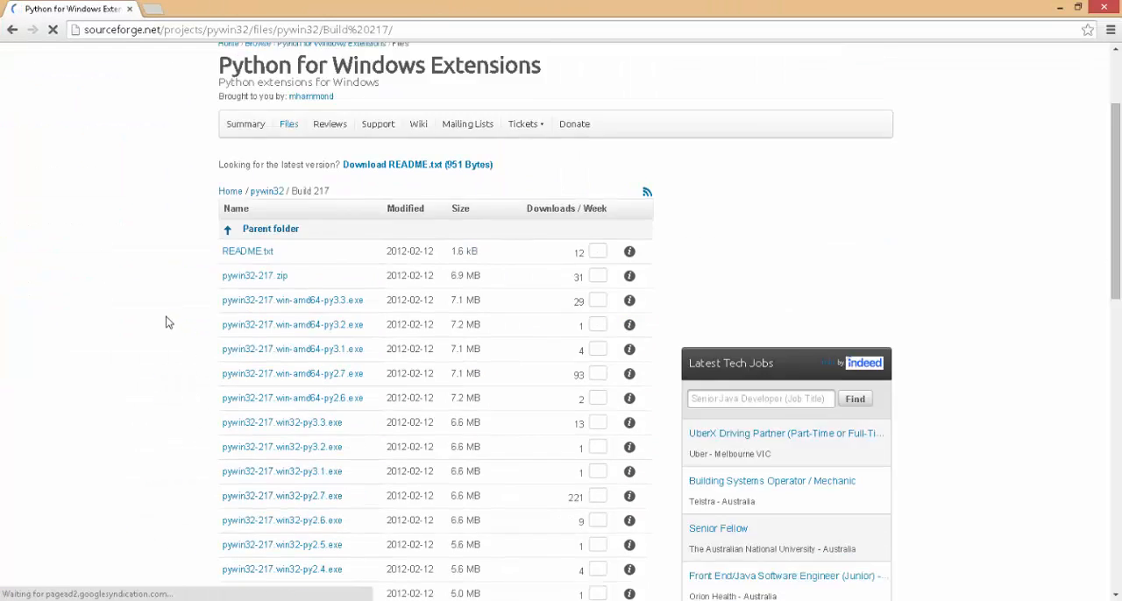
{"action": "scroll", "scroll_direction": "down", "scroll_amount": 3}
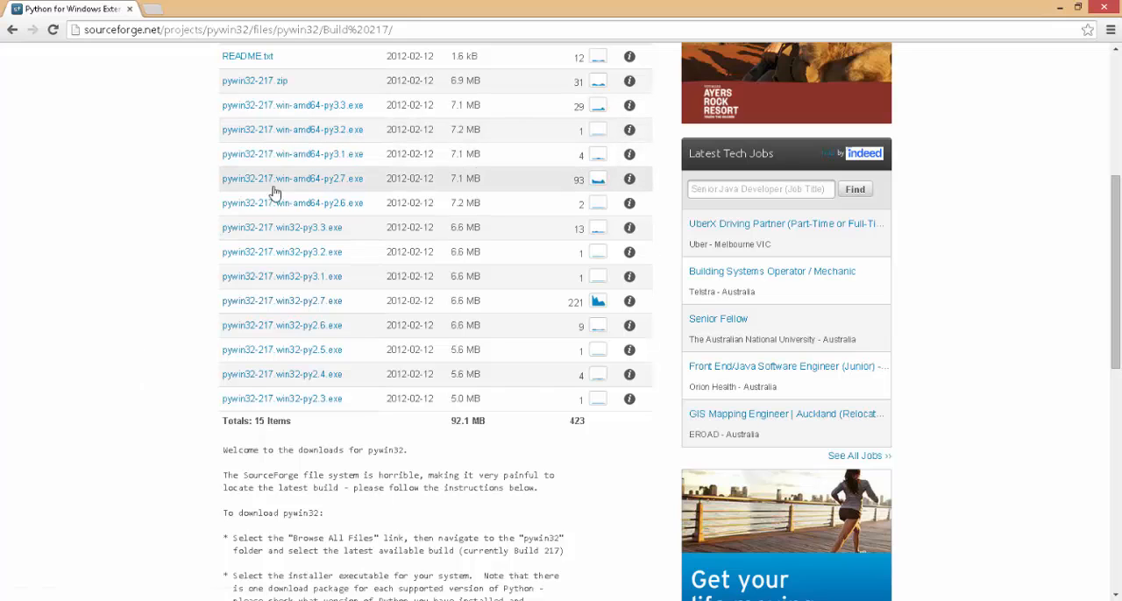
{"action": "mouse_move", "coordinate": [329, 256]}
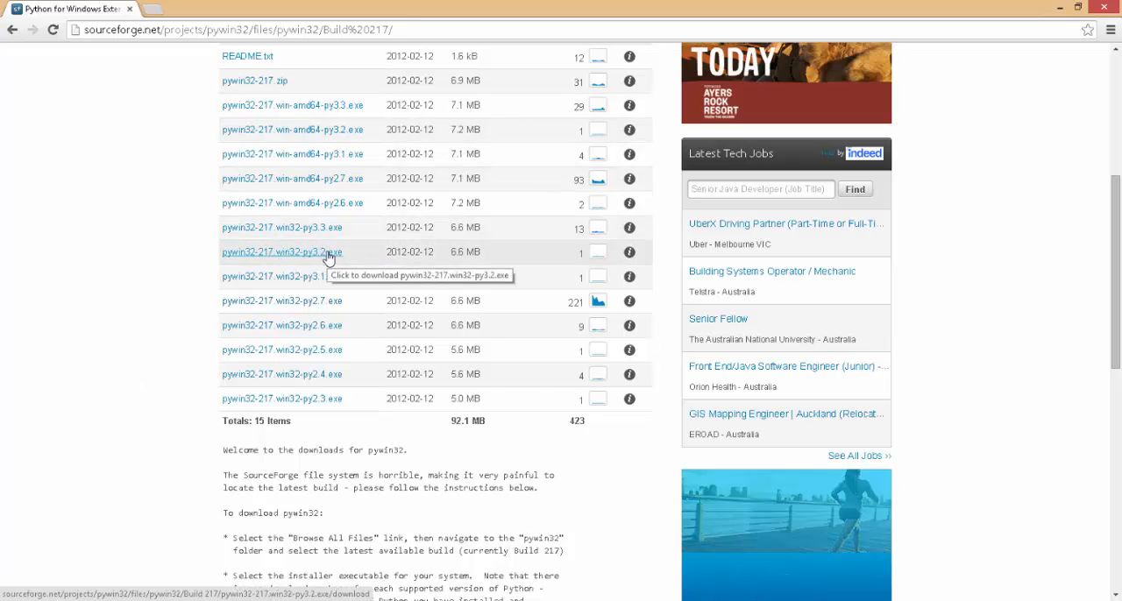
{"action": "mouse_move", "coordinate": [282, 301]}
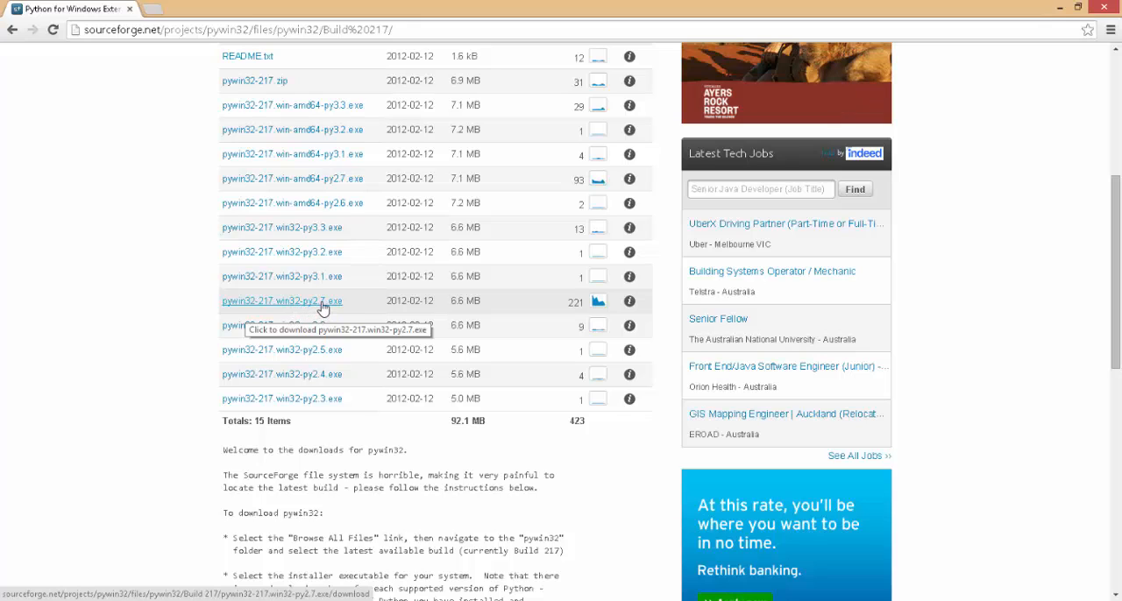
{"action": "mouse_move", "coordinate": [419, 307]}
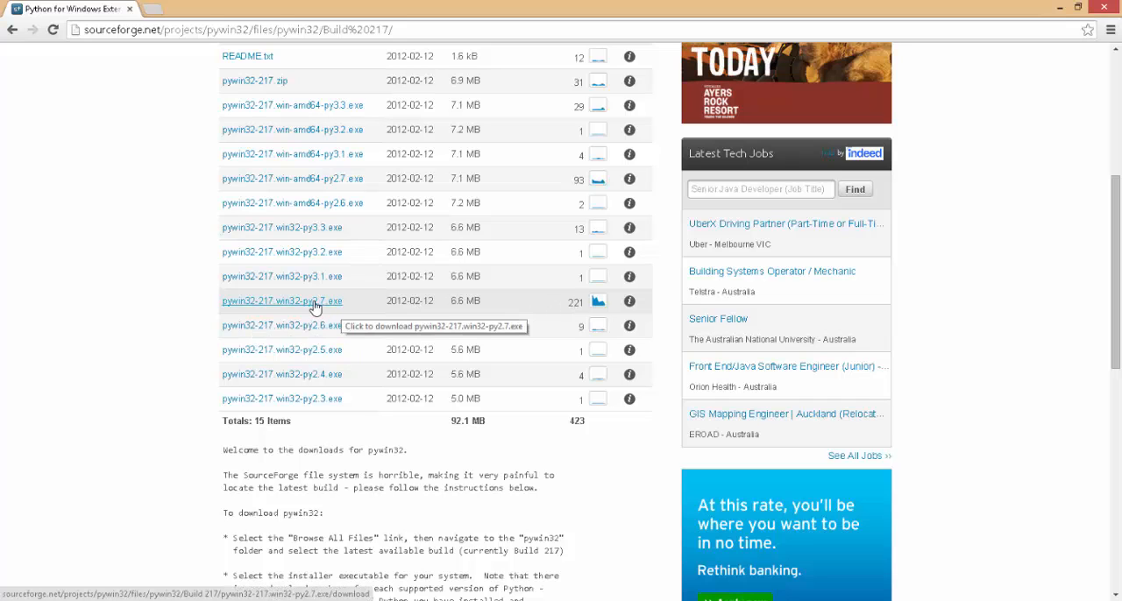
{"action": "left_click", "coordinate": [281, 302]}
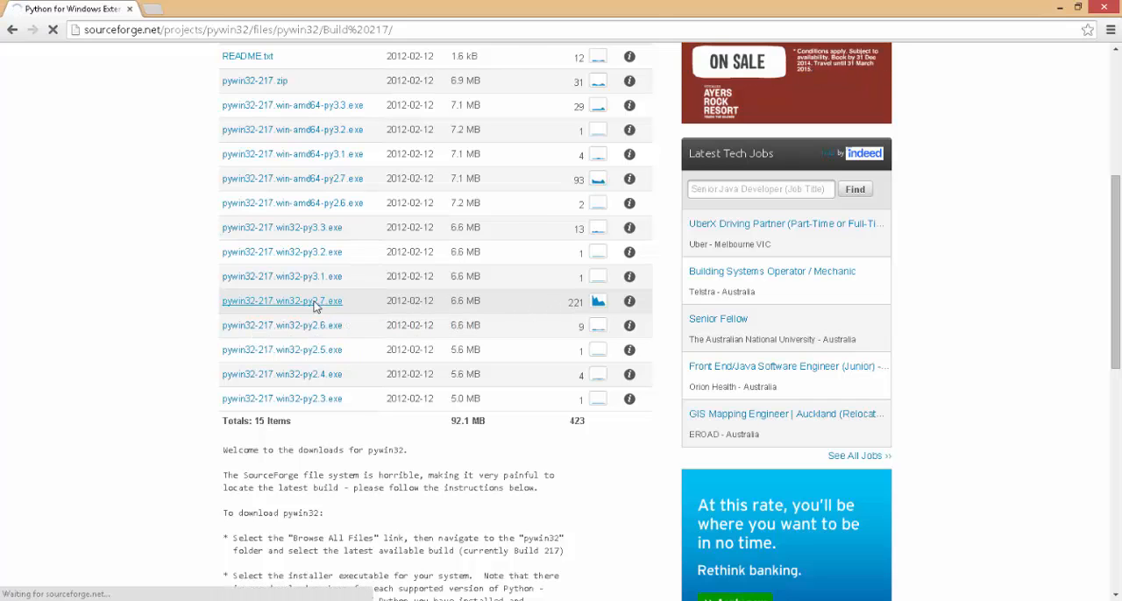
{"action": "left_click", "coordinate": [280, 301]}
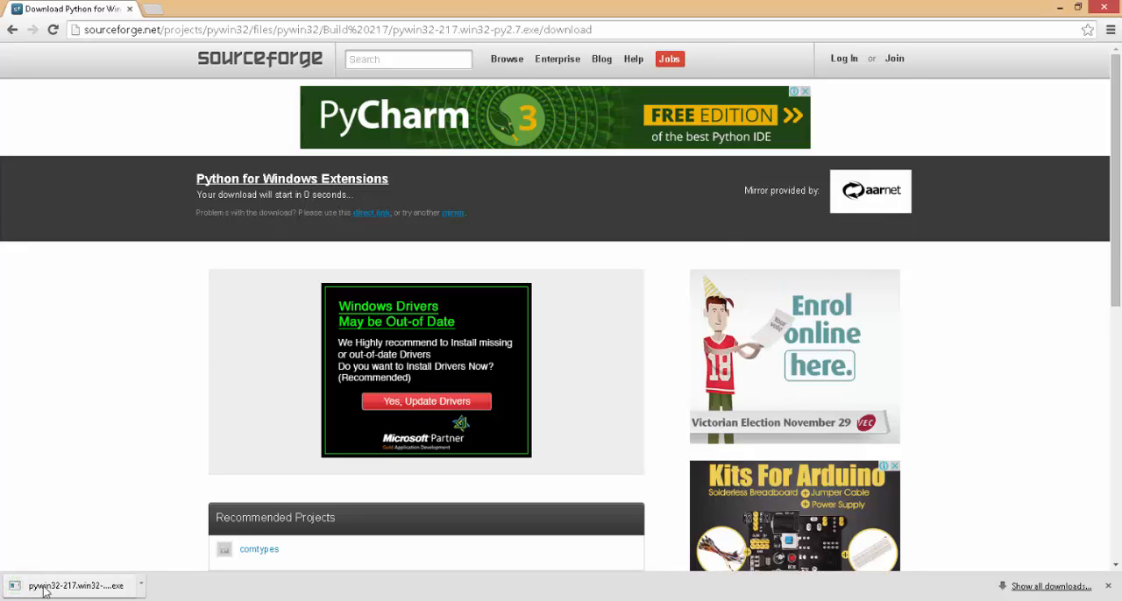
- Launch the downloaded pywin32 installer and allow the unverified publisher to run
{"action": "left_click", "coordinate": [73, 585]}
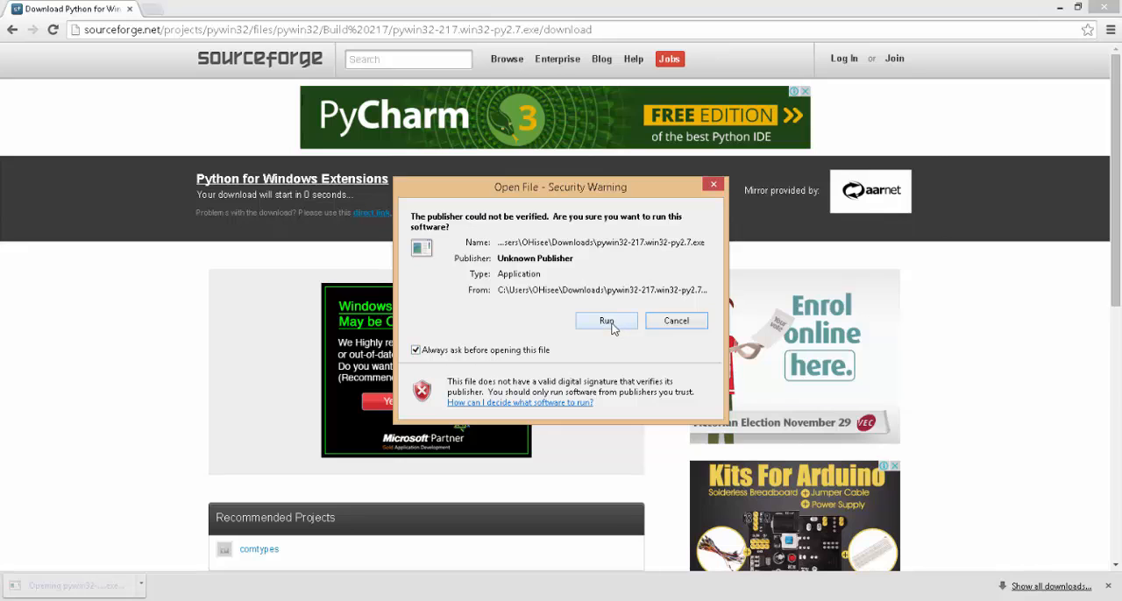
{"action": "left_click", "coordinate": [606, 321]}
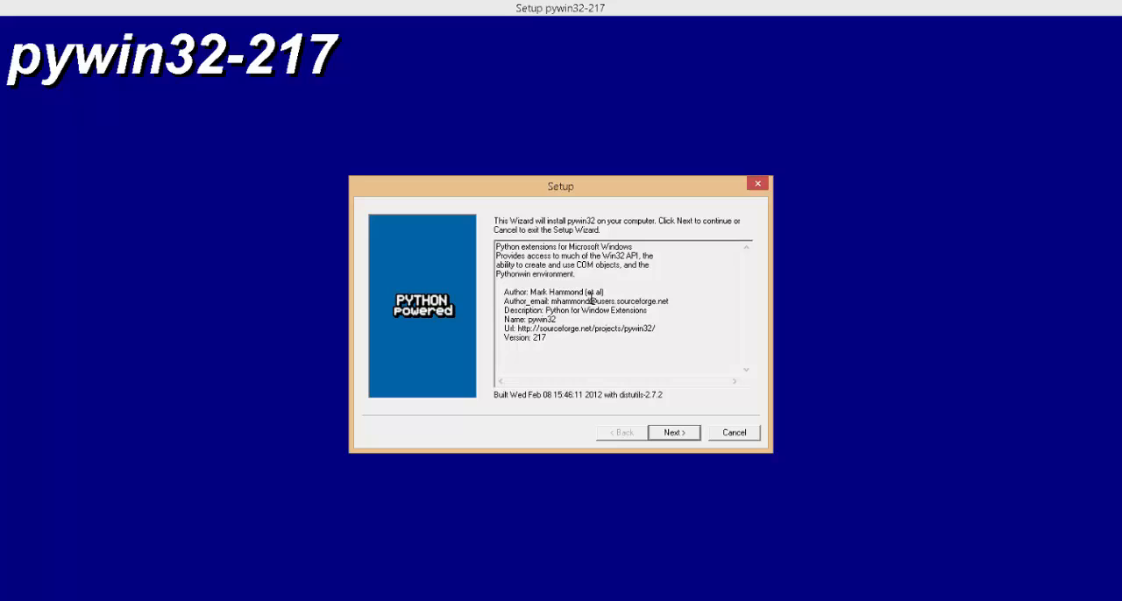
{"action": "mouse_move", "coordinate": [673, 433]}
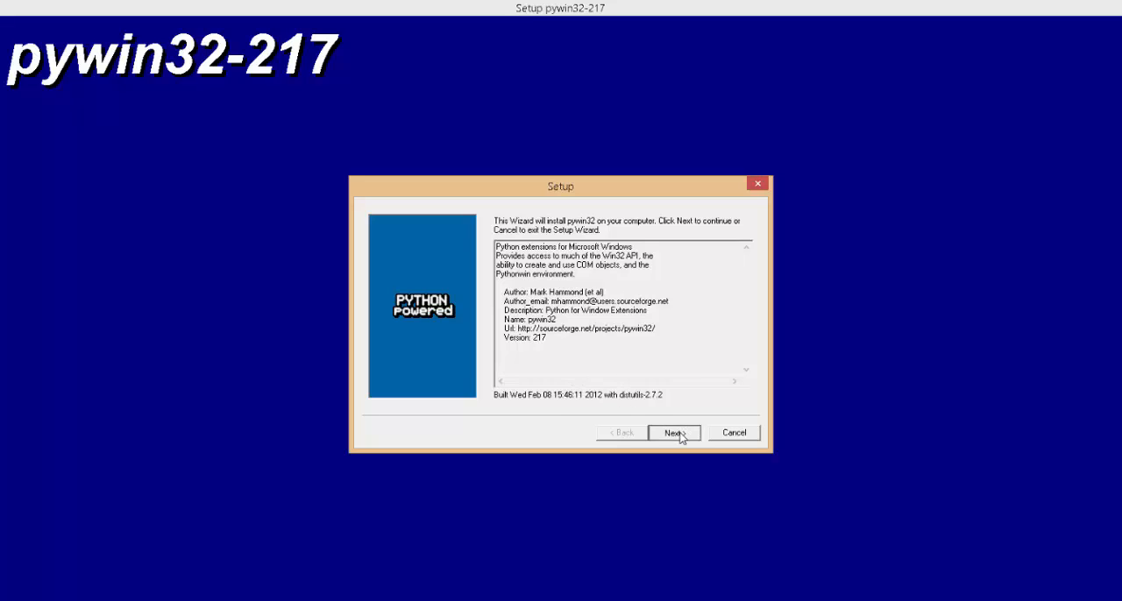
- Install pywin32-217 into the registered Python 2.7 at C:\Python27 and finish the wizard
{"action": "left_click", "coordinate": [673, 433]}
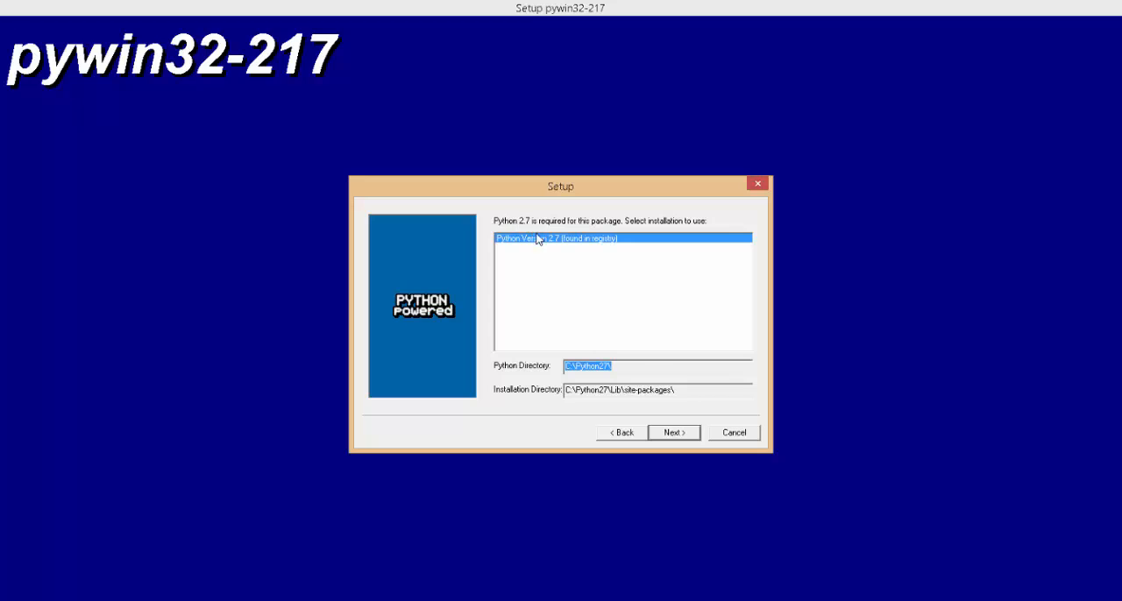
{"action": "mouse_move", "coordinate": [533, 267]}
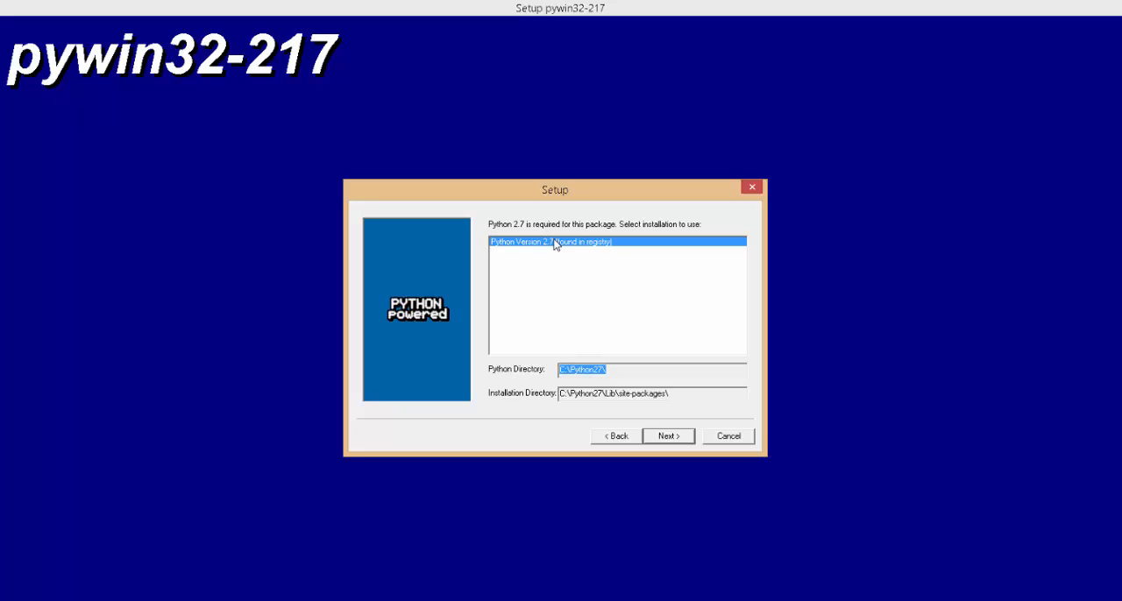
{"action": "mouse_move", "coordinate": [554, 263]}
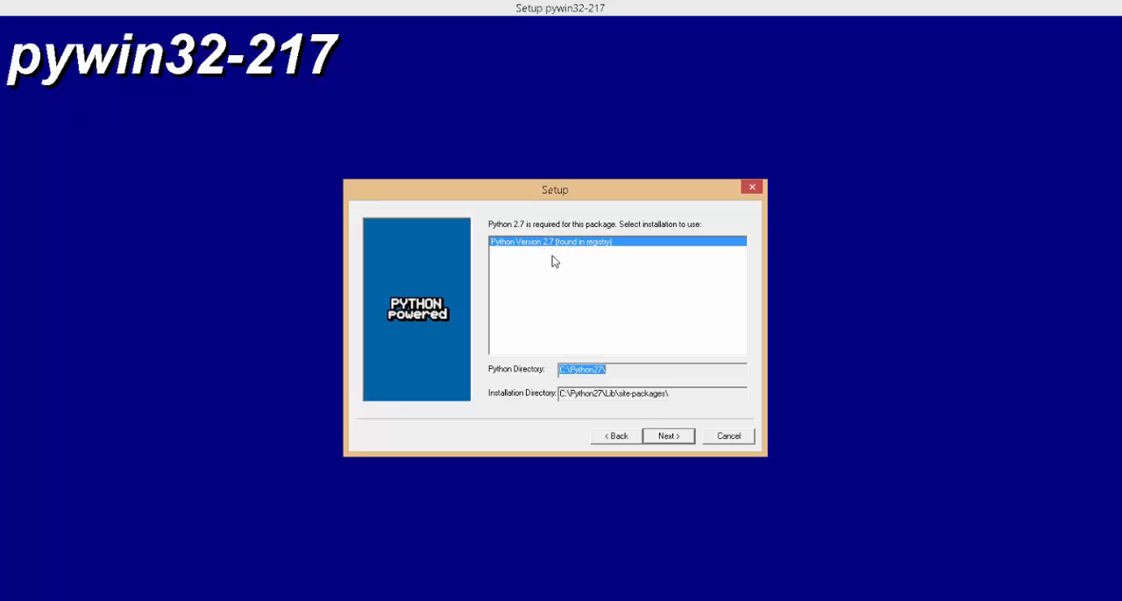
{"action": "mouse_move", "coordinate": [535, 256]}
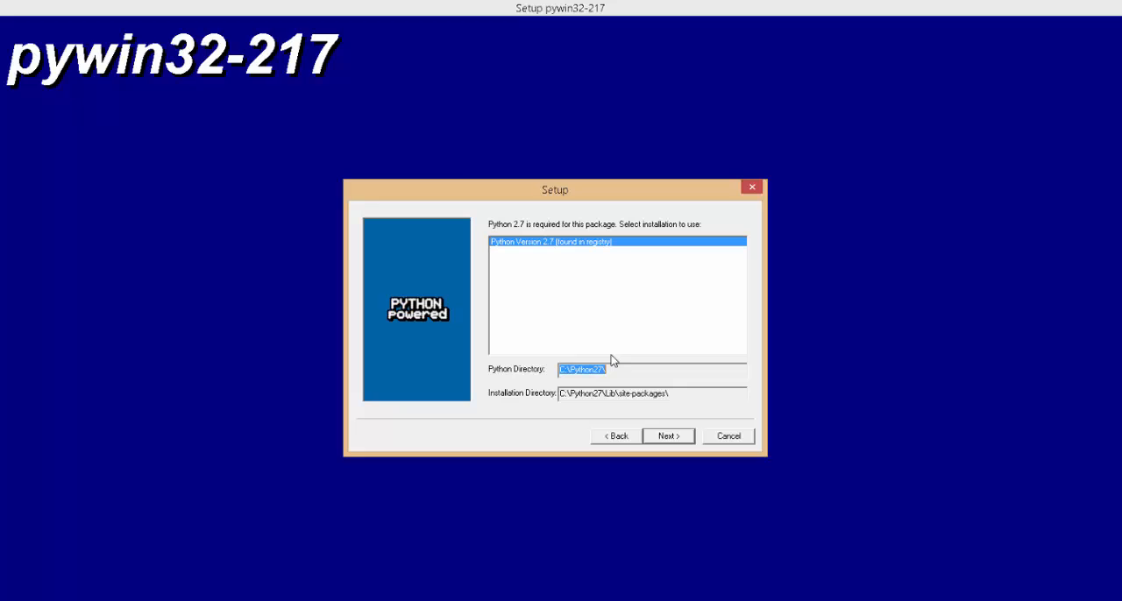
{"action": "mouse_move", "coordinate": [540, 70]}
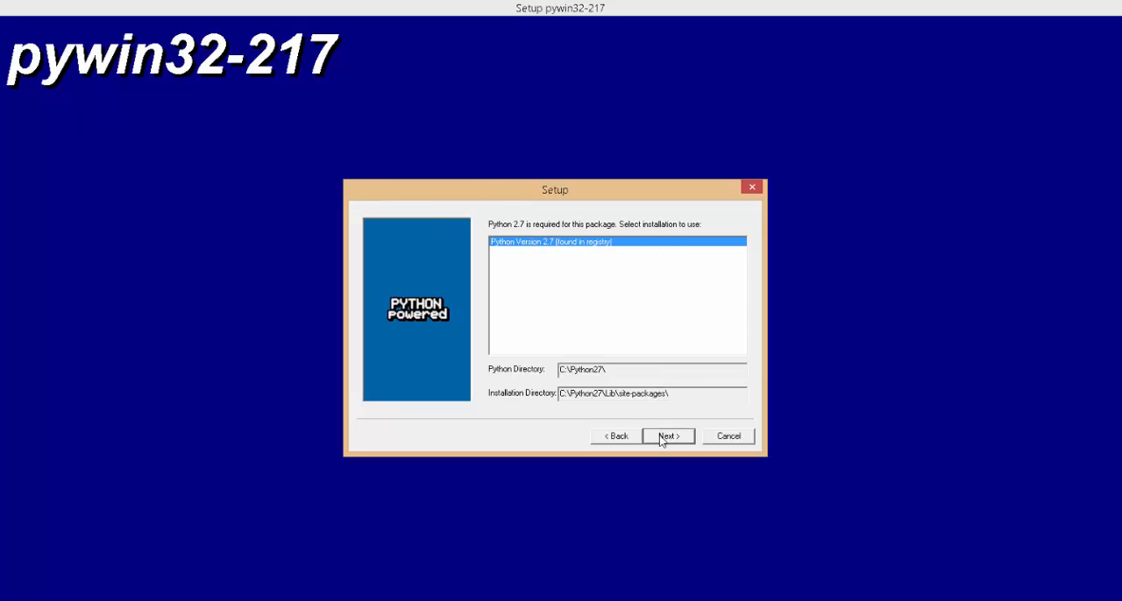
{"action": "left_click", "coordinate": [666, 435]}
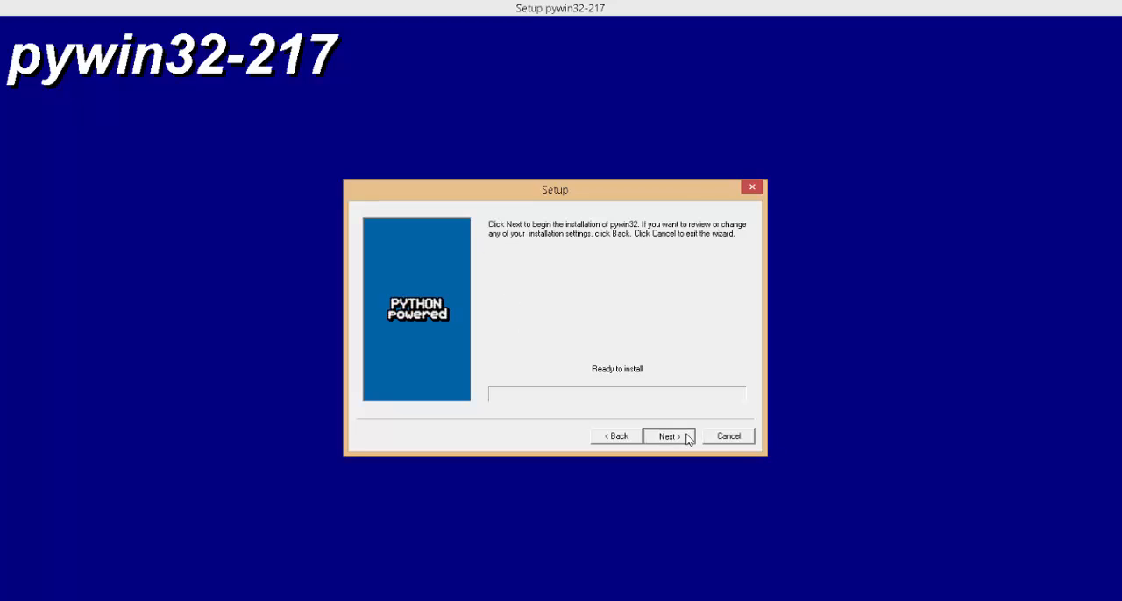
{"action": "left_click", "coordinate": [666, 434]}
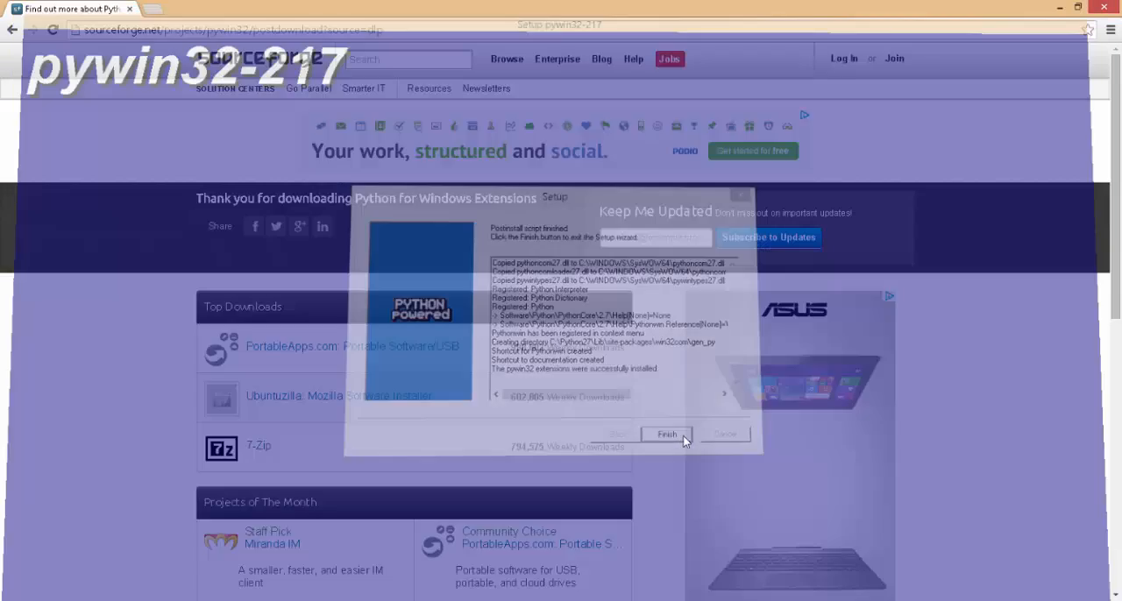
{"action": "left_click", "coordinate": [666, 435]}
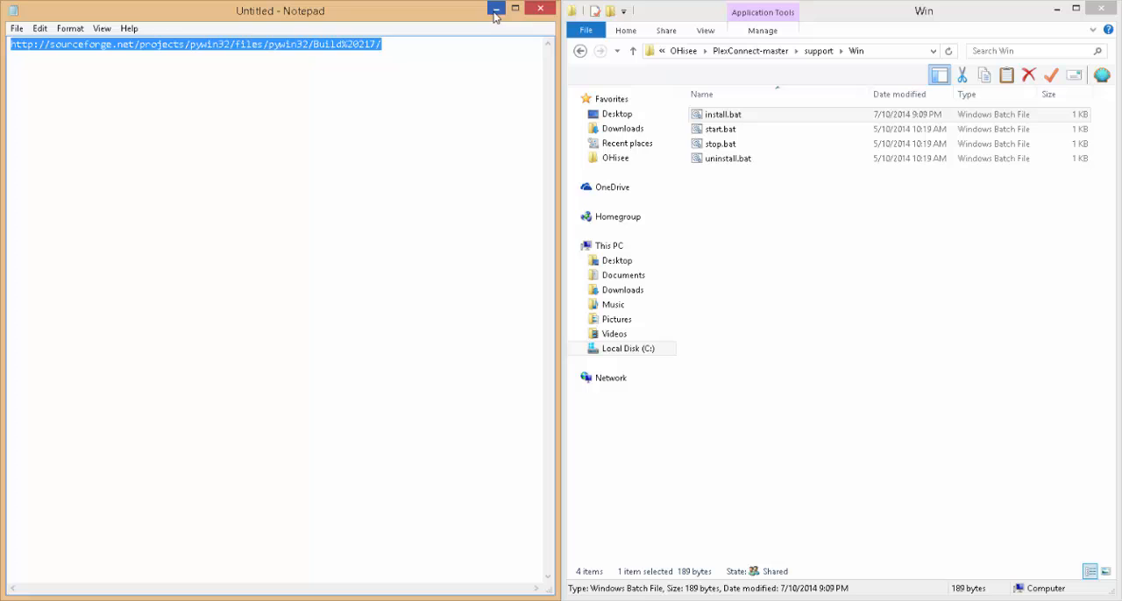
- Rerun install.bat as administrator so the console reports PlexConnect-Service installed
{"action": "left_click", "coordinate": [497, 11]}
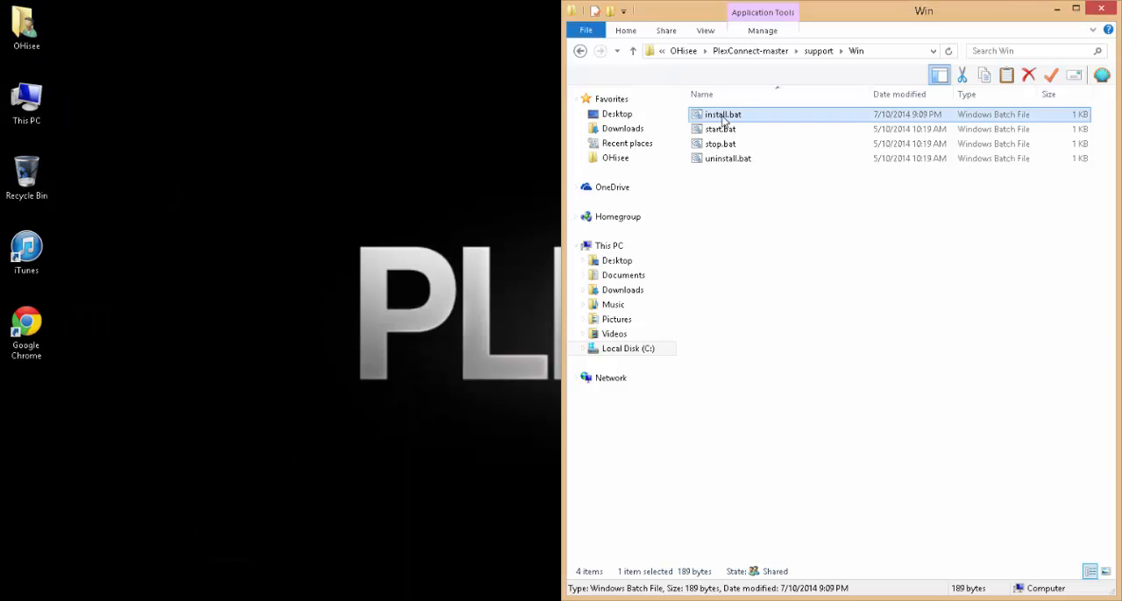
{"action": "right_click", "coordinate": [722, 114]}
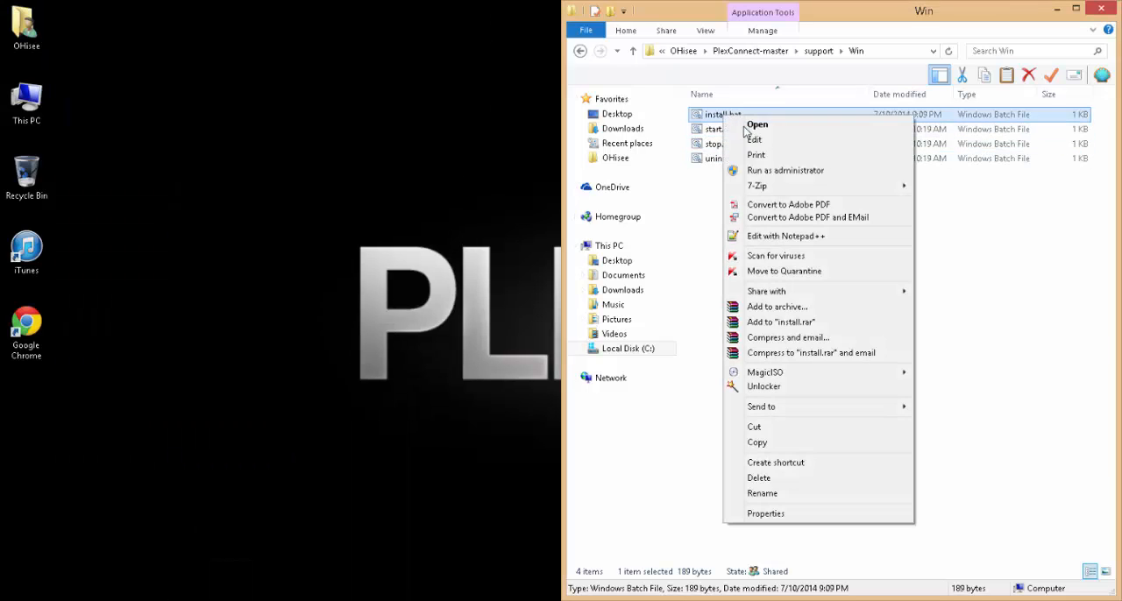
{"action": "left_click", "coordinate": [785, 170]}
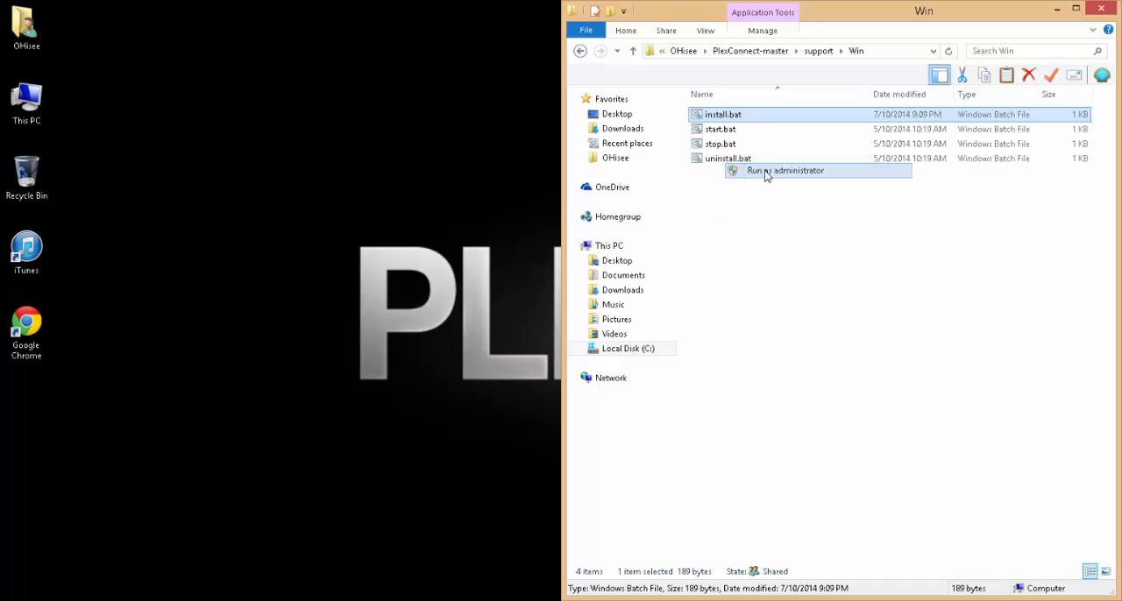
{"action": "left_click", "coordinate": [784, 170]}
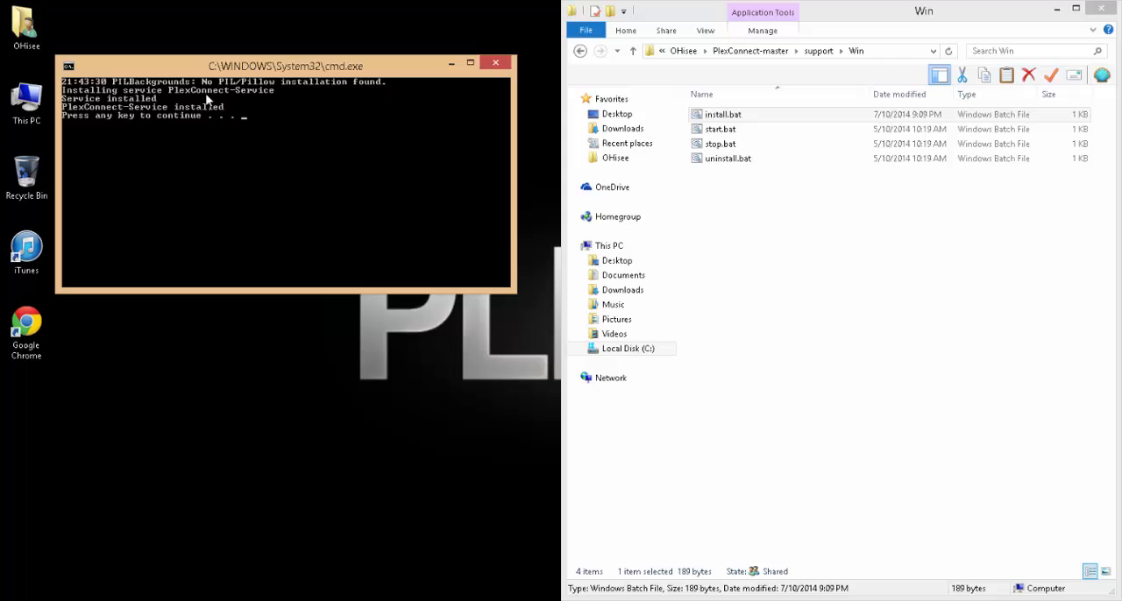
{"action": "mouse_move", "coordinate": [112, 112]}
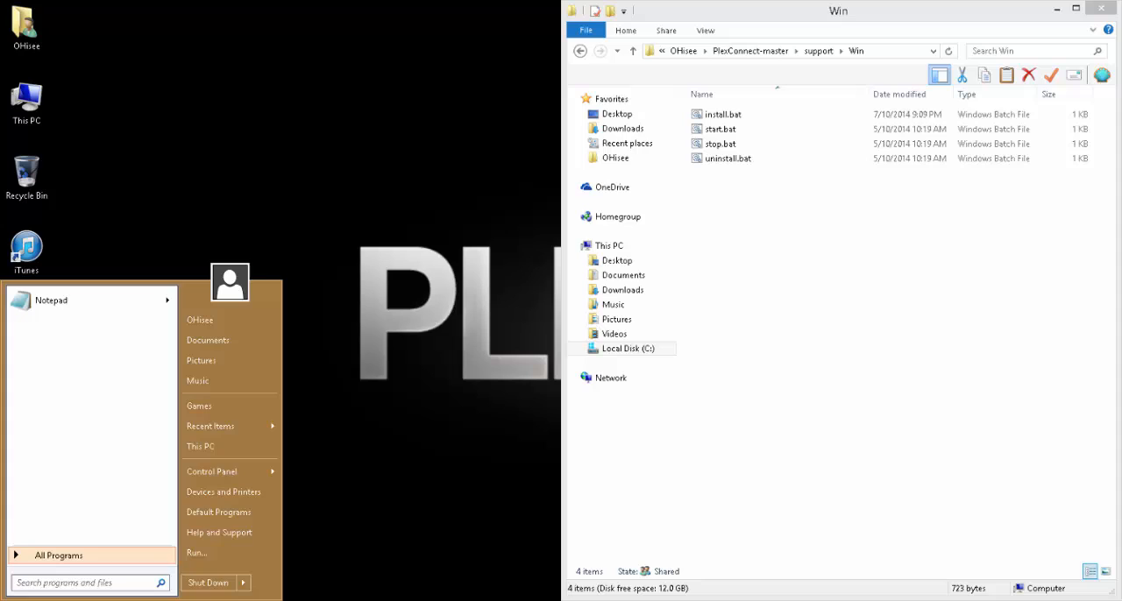
- Search the Start menu for 'services' and launch the Services console
{"action": "type", "text": "services"}
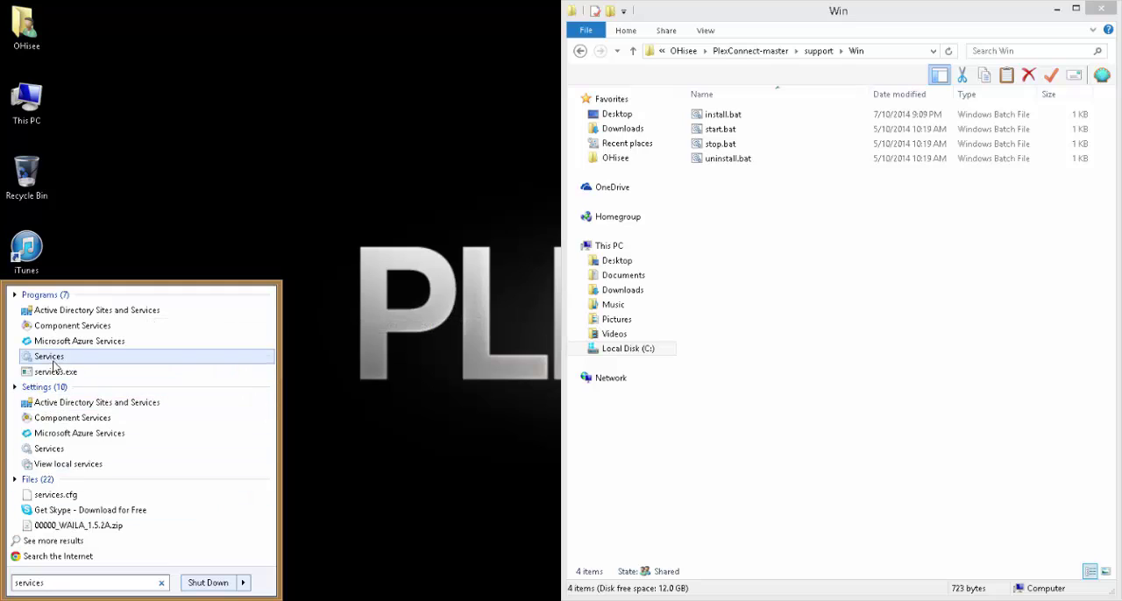
{"action": "mouse_move", "coordinate": [49, 357]}
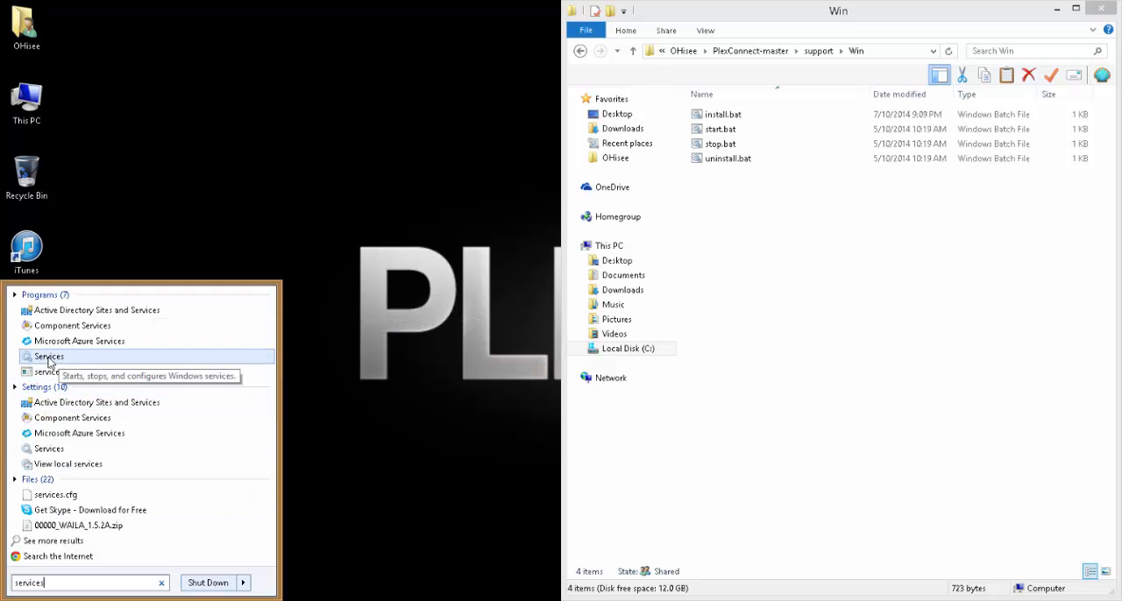
{"action": "left_click", "coordinate": [49, 358]}
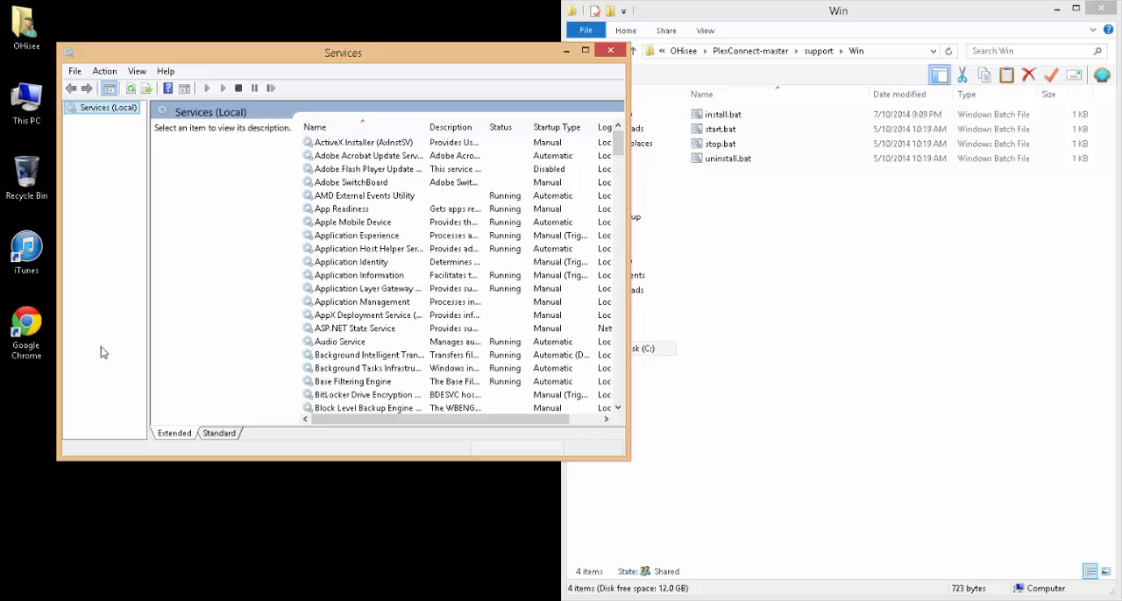
{"action": "mouse_move", "coordinate": [389, 63]}
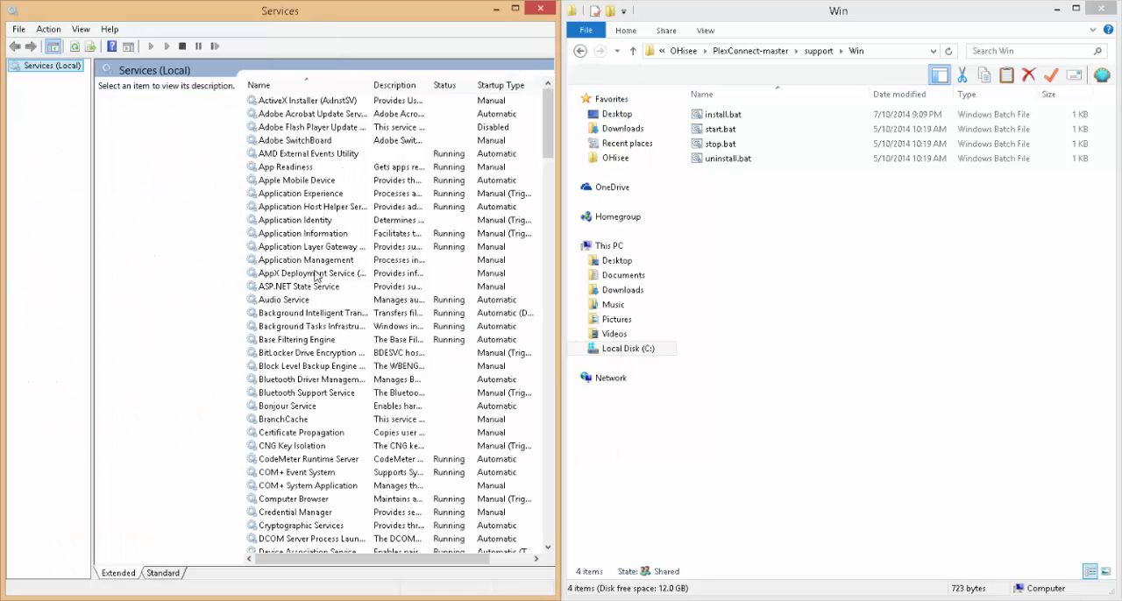
- Locate and select PlexConnect-Service in the list, shown not running with Manual startup
{"action": "scroll", "scroll_direction": "down", "scroll_amount": 3}
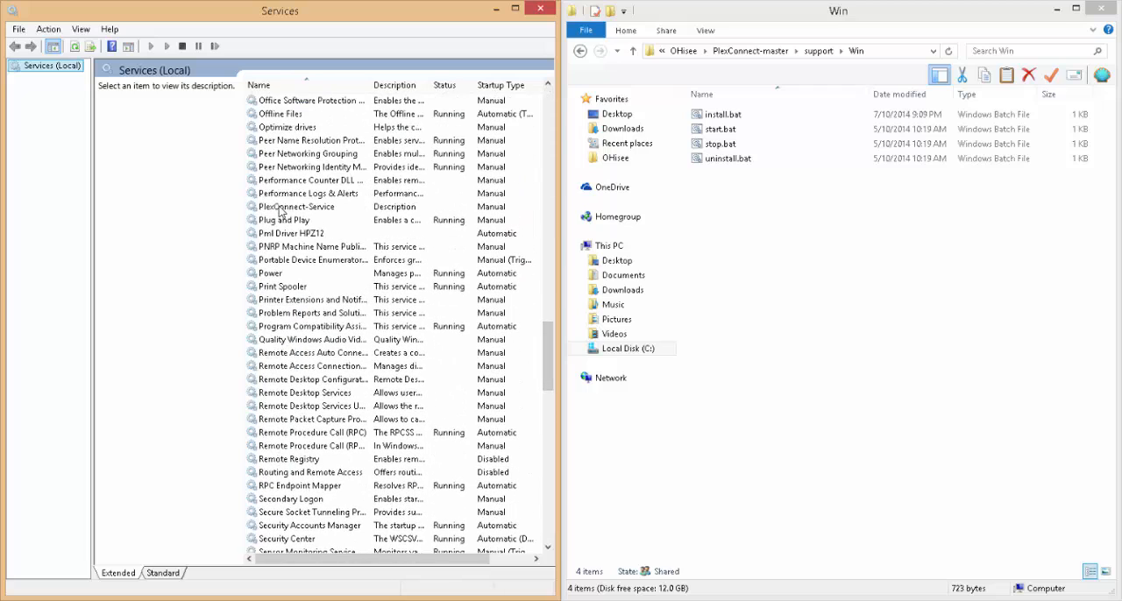
{"action": "left_click", "coordinate": [294, 207]}
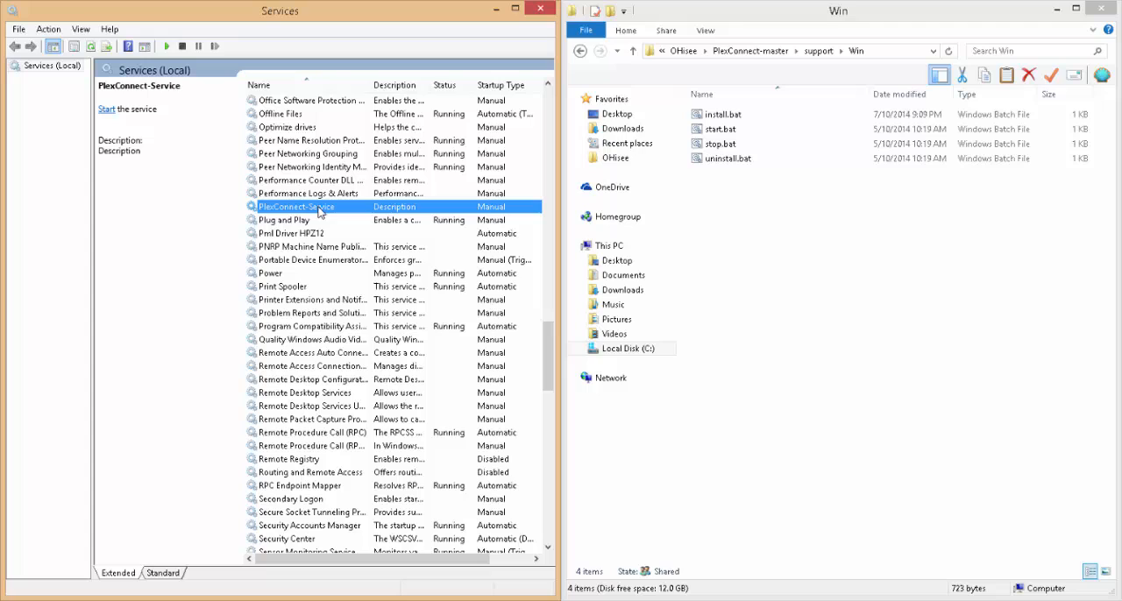
{"action": "mouse_move", "coordinate": [481, 213]}
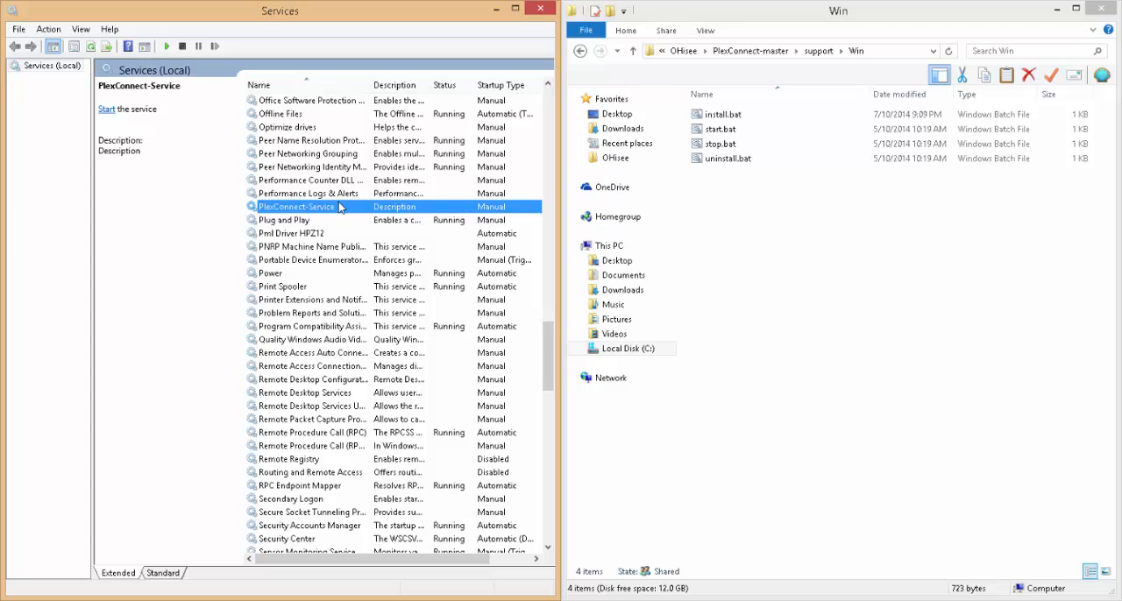
{"action": "left_click", "coordinate": [722, 130]}
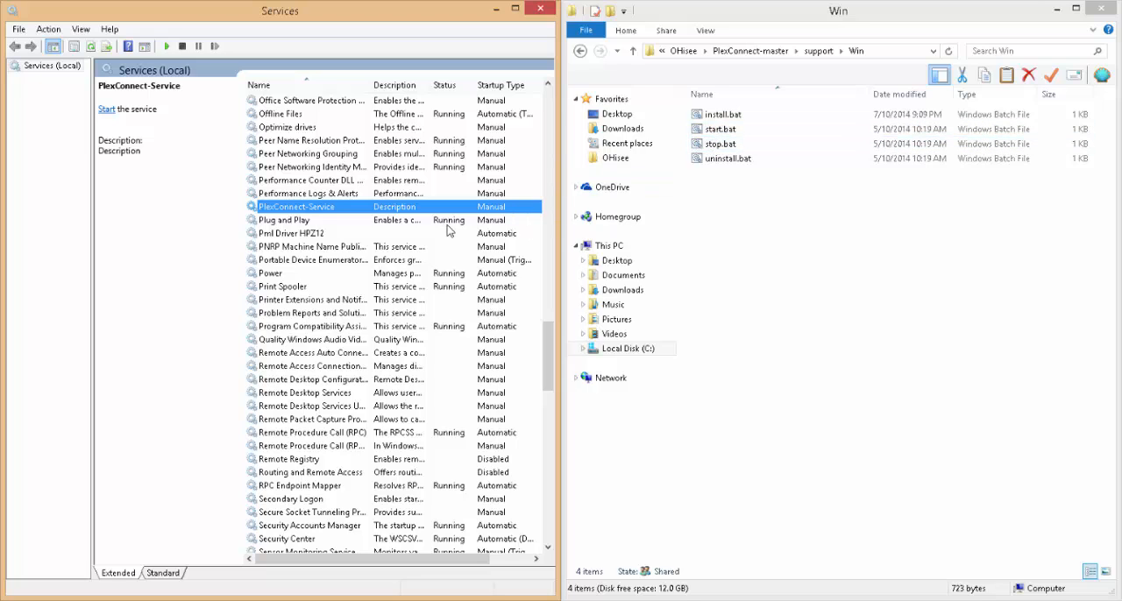
- Set PlexConnect-Service to Automatic startup and start it now from its properties
{"action": "double_click", "coordinate": [295, 207]}
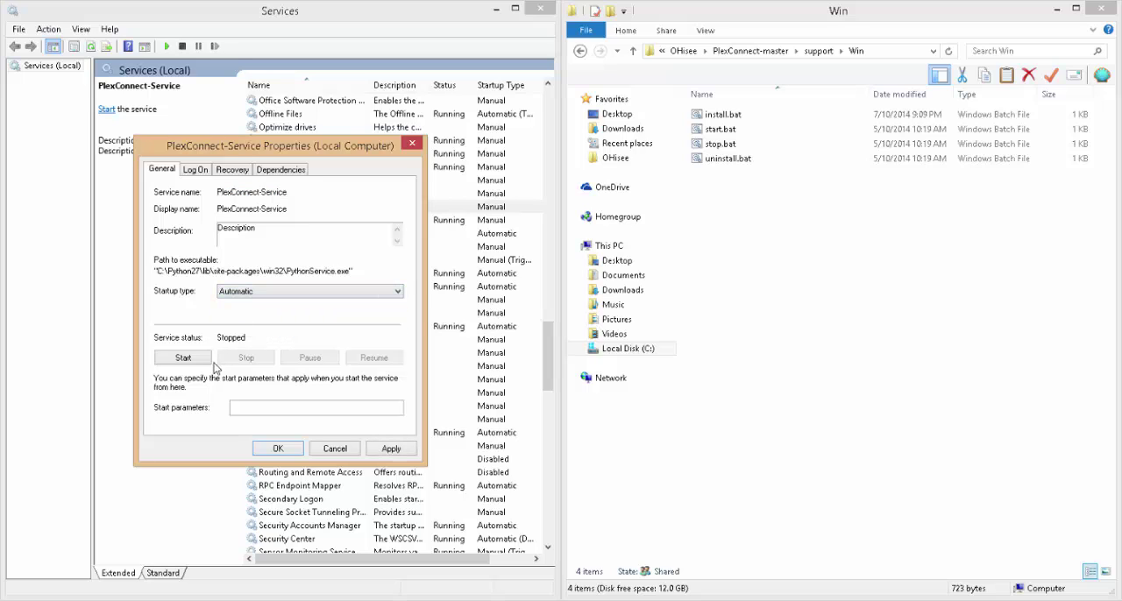
{"action": "left_click", "coordinate": [183, 357]}
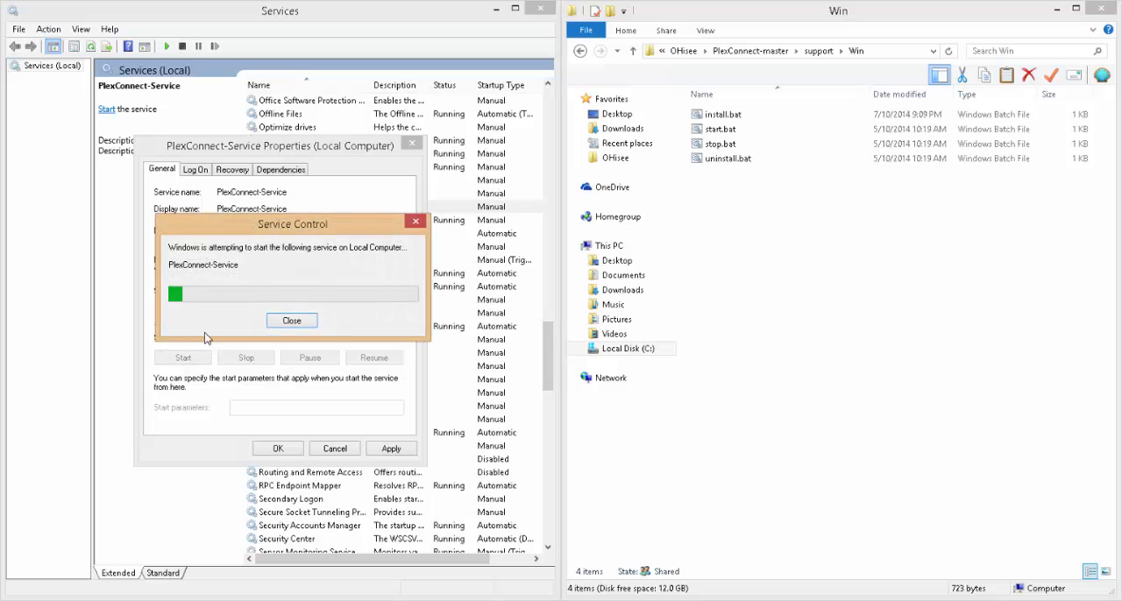
{"action": "left_click", "coordinate": [291, 319]}
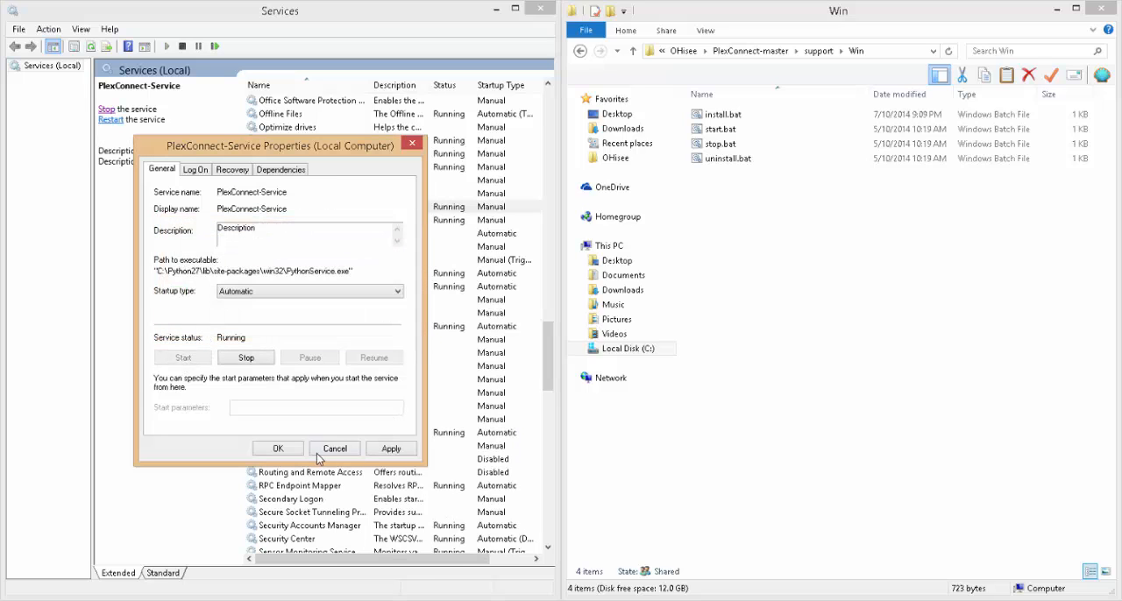
{"action": "left_click", "coordinate": [333, 449]}
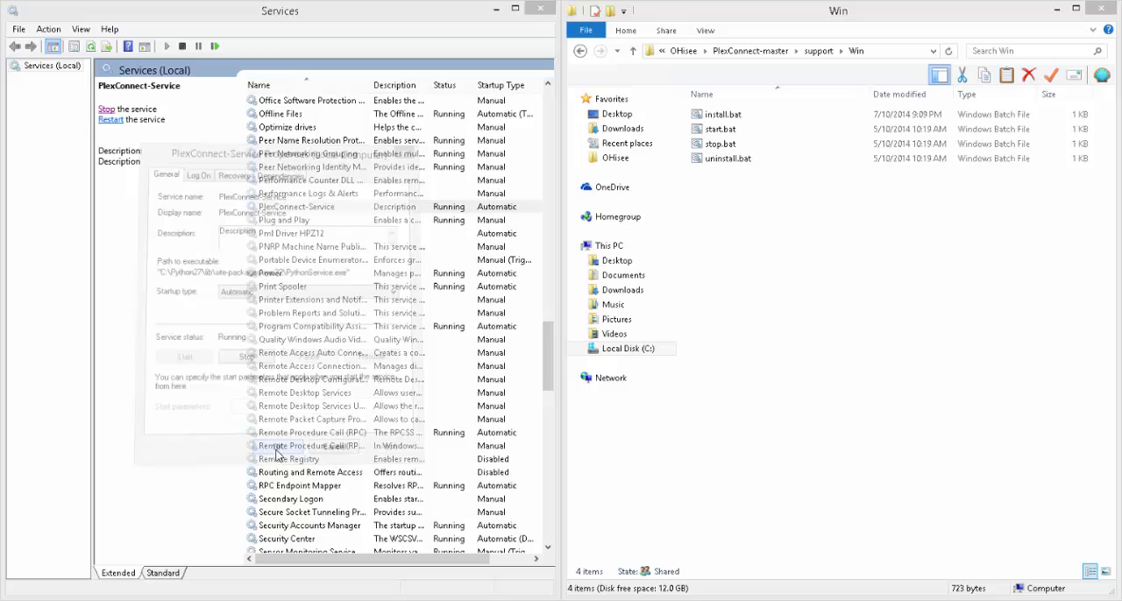
{"action": "left_click", "coordinate": [298, 207]}
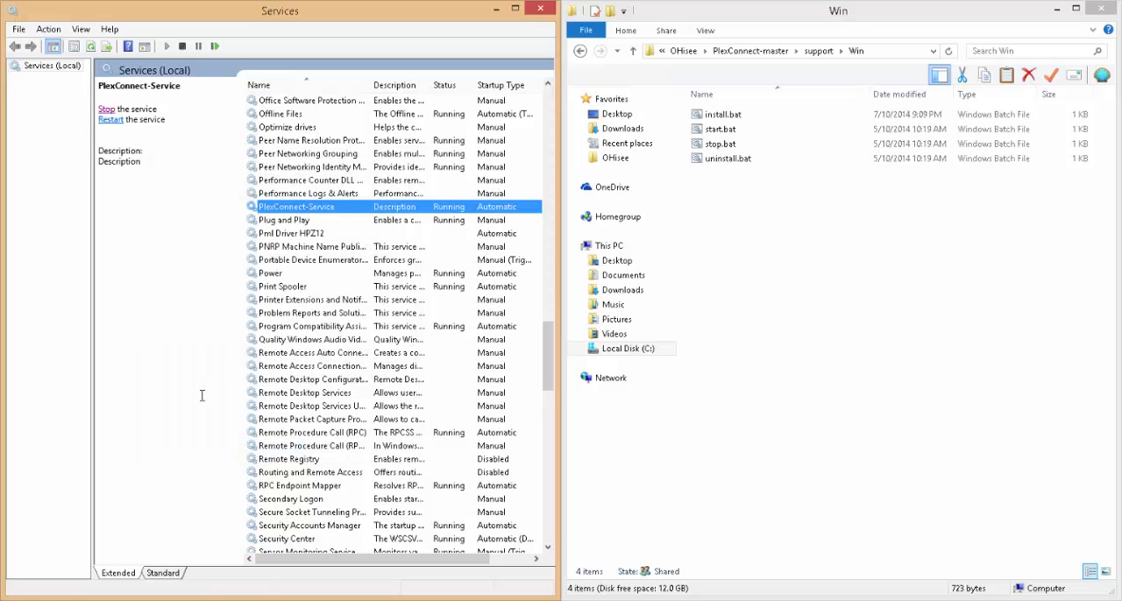
{"action": "mouse_move", "coordinate": [295, 217]}
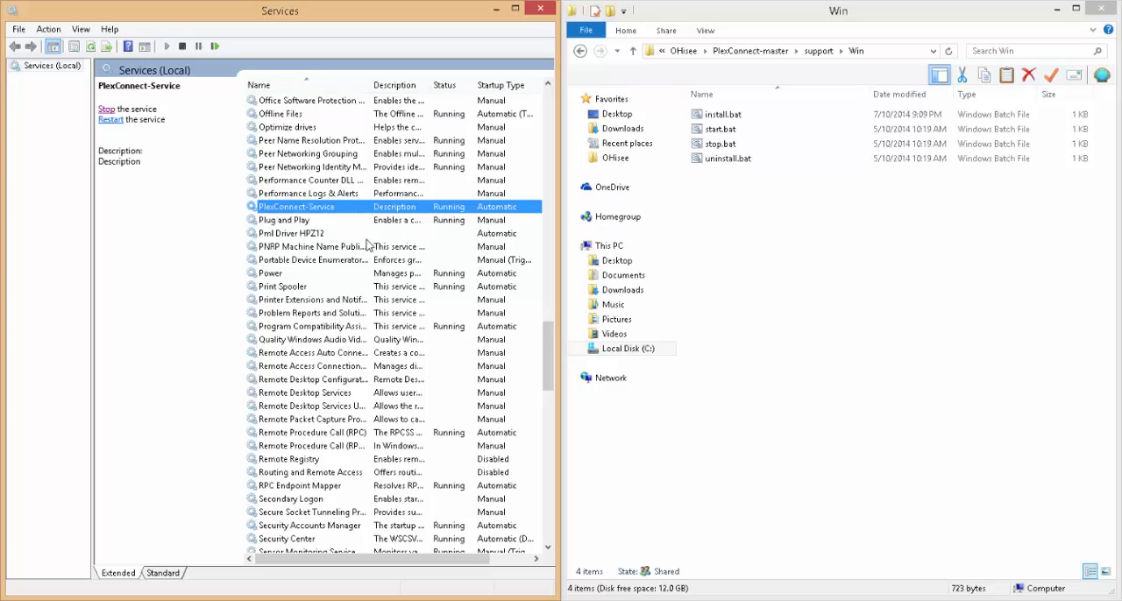
{"action": "mouse_move", "coordinate": [635, 64]}
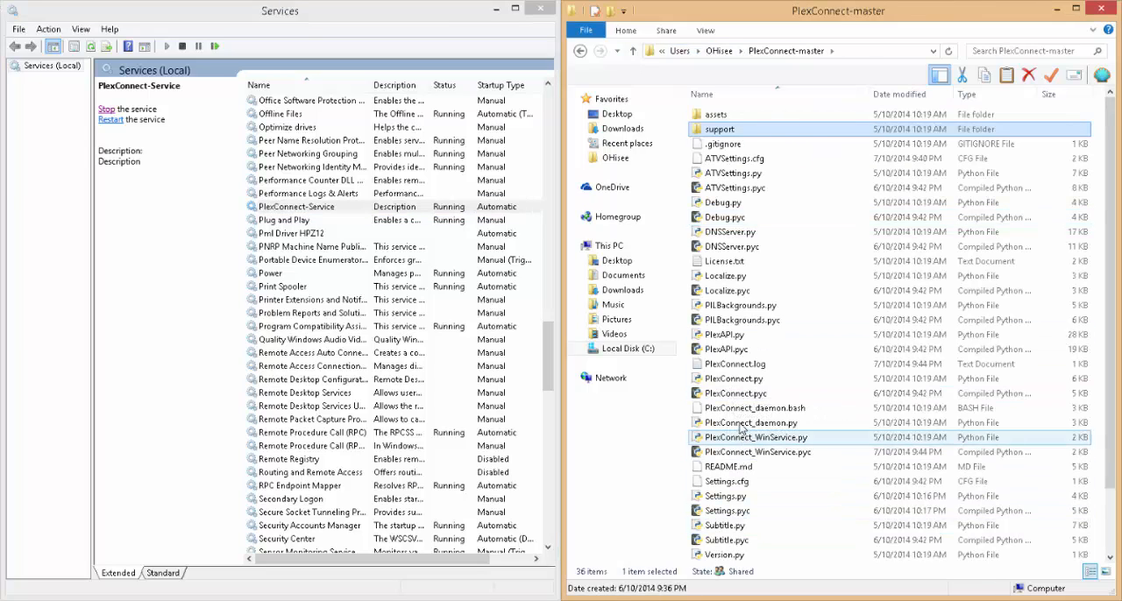
- Close the Services console and the PlexConnect-master folder window, leaving the desktop clear
{"action": "left_click", "coordinate": [733, 379]}
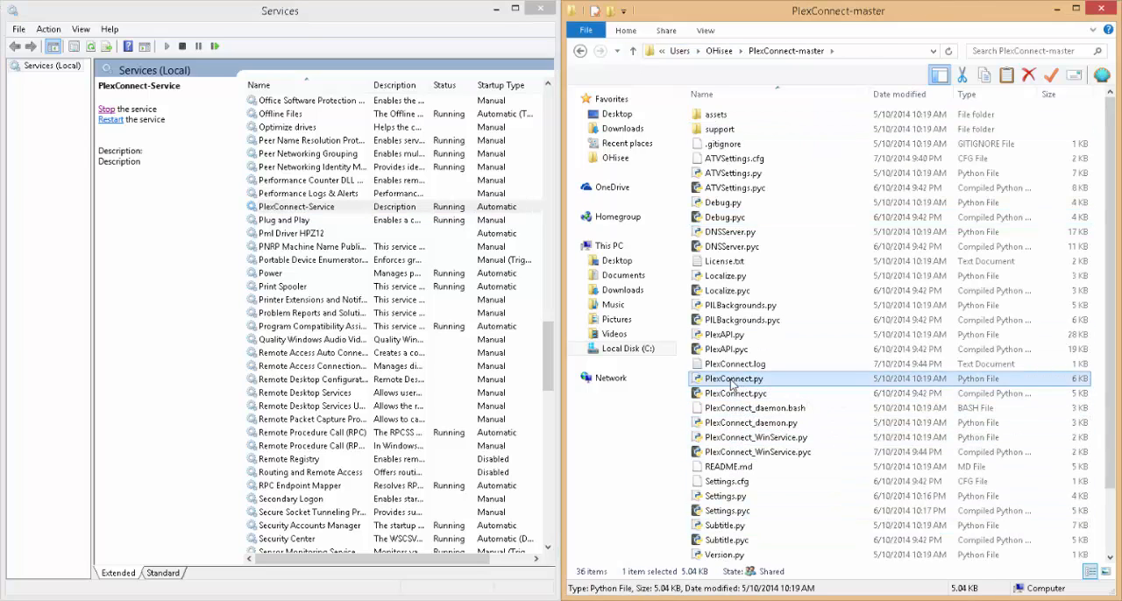
{"action": "mouse_move", "coordinate": [540, 129]}
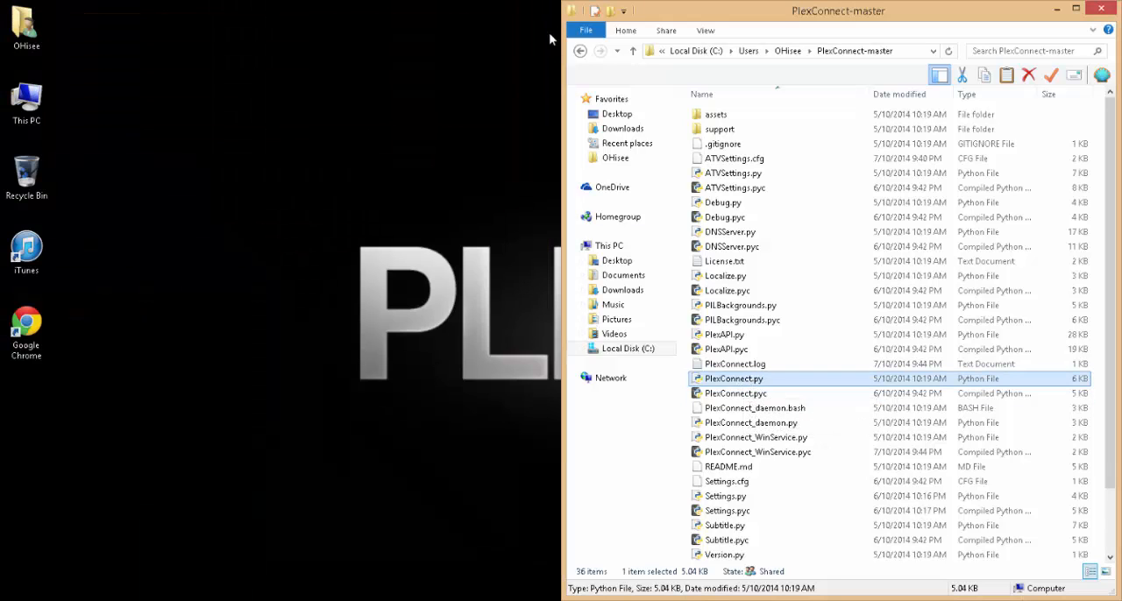
{"action": "left_click", "coordinate": [1101, 11]}
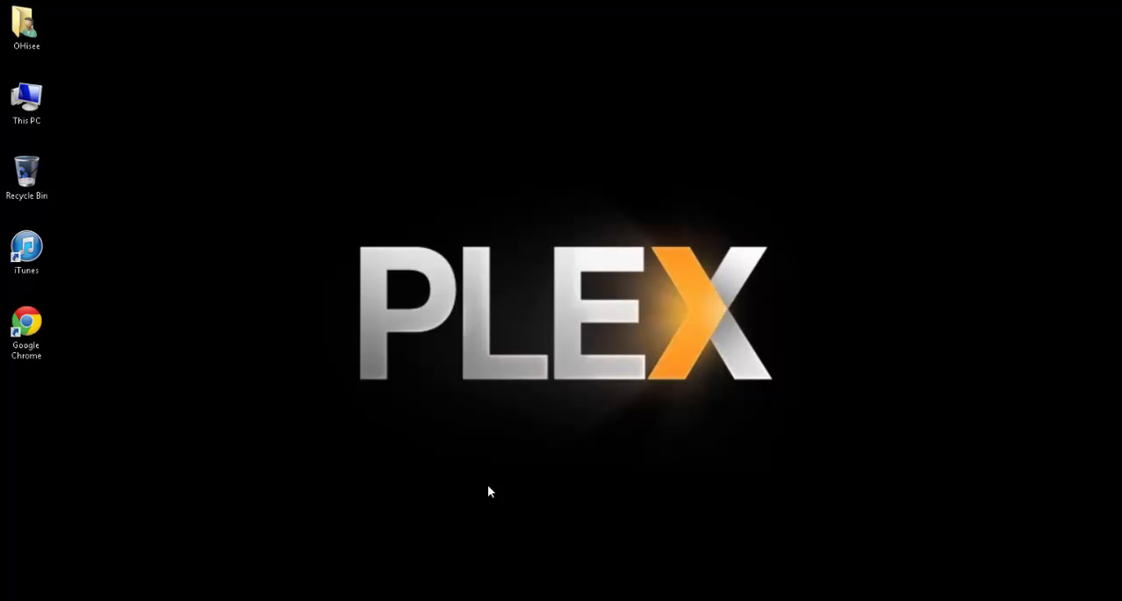